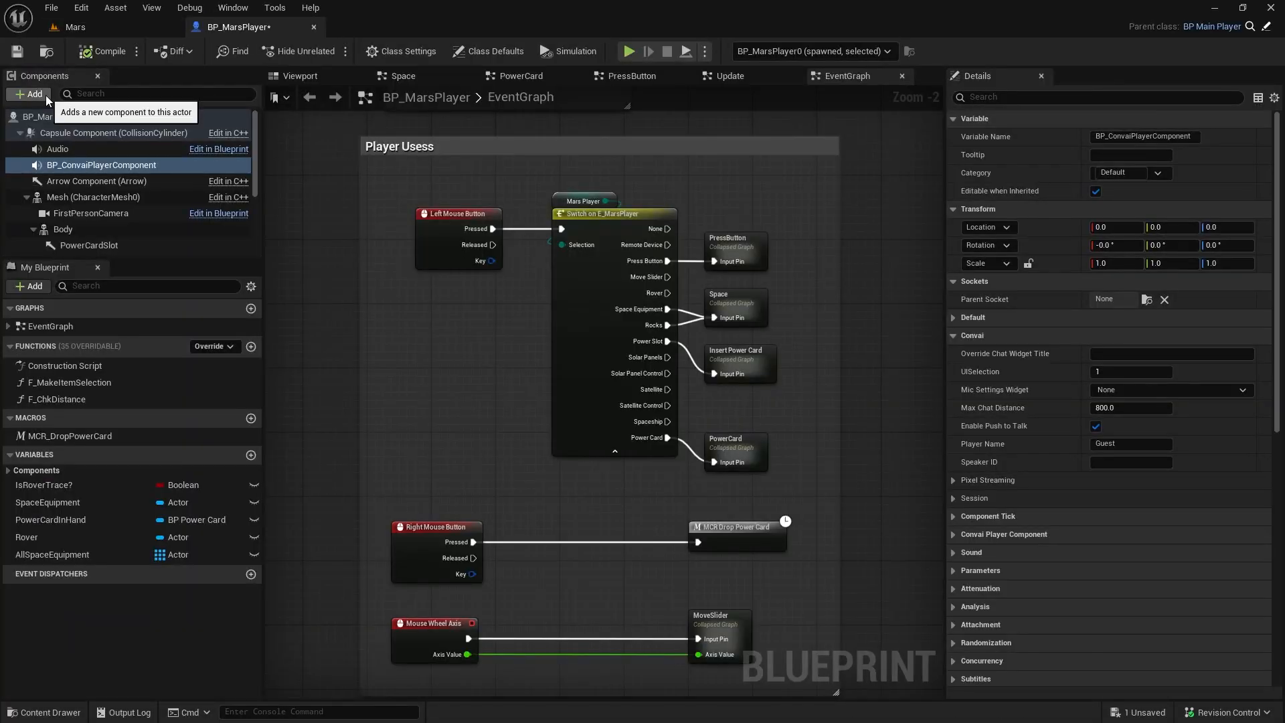
Reach the Installation Guide's Download the Plugin section and follow its GitHub Releases link.
{"action": "left_click", "coordinate": [628, 51]}
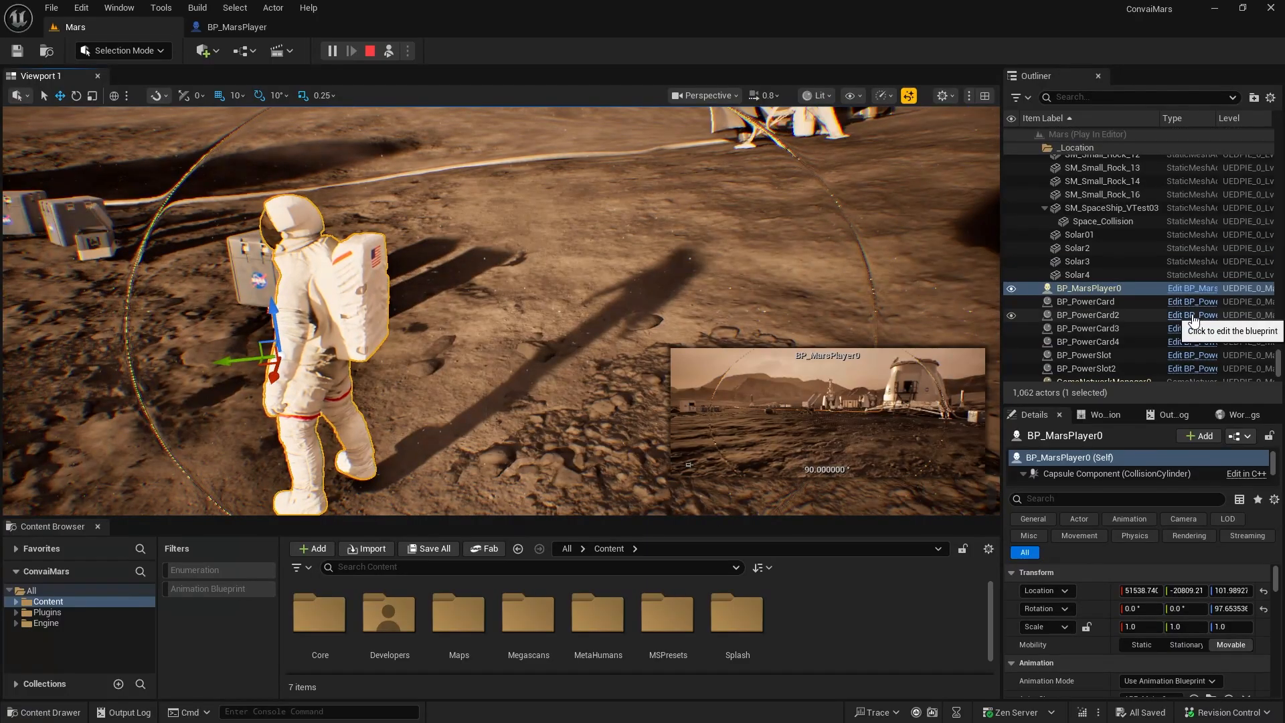
{"action": "left_click", "coordinate": [350, 51]}
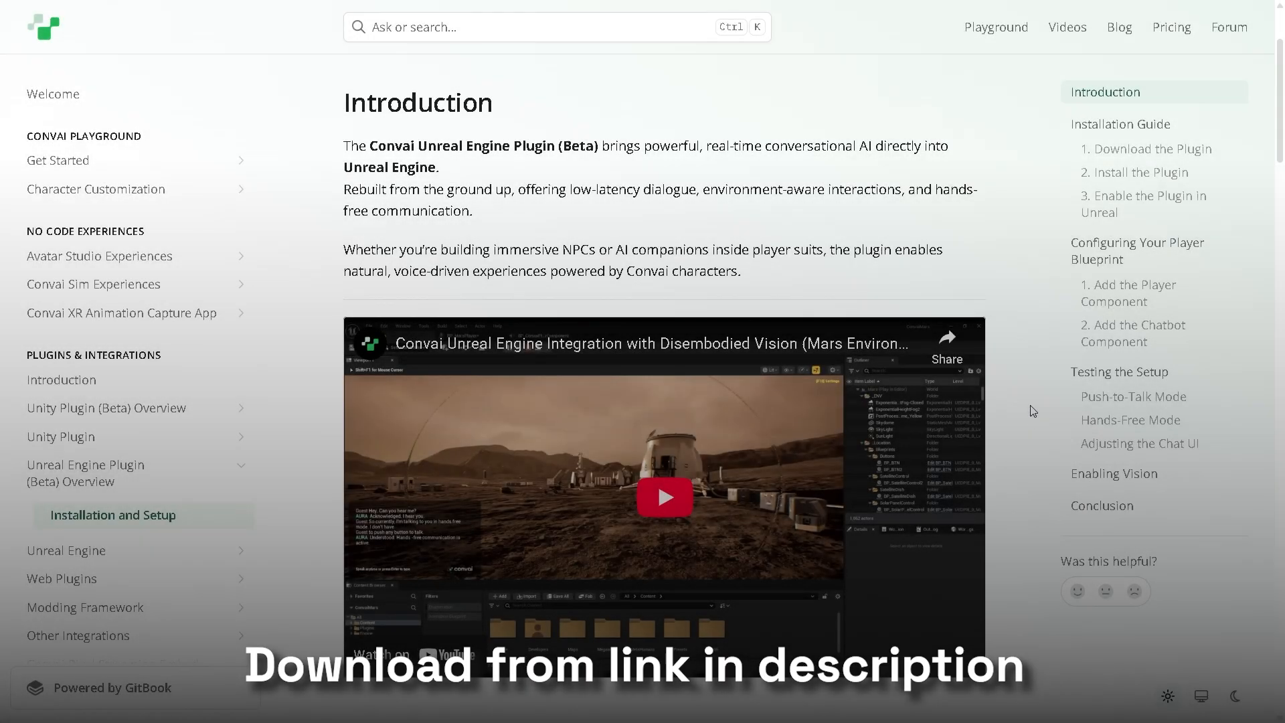
{"action": "scroll", "scroll_direction": "down", "scroll_amount": 3}
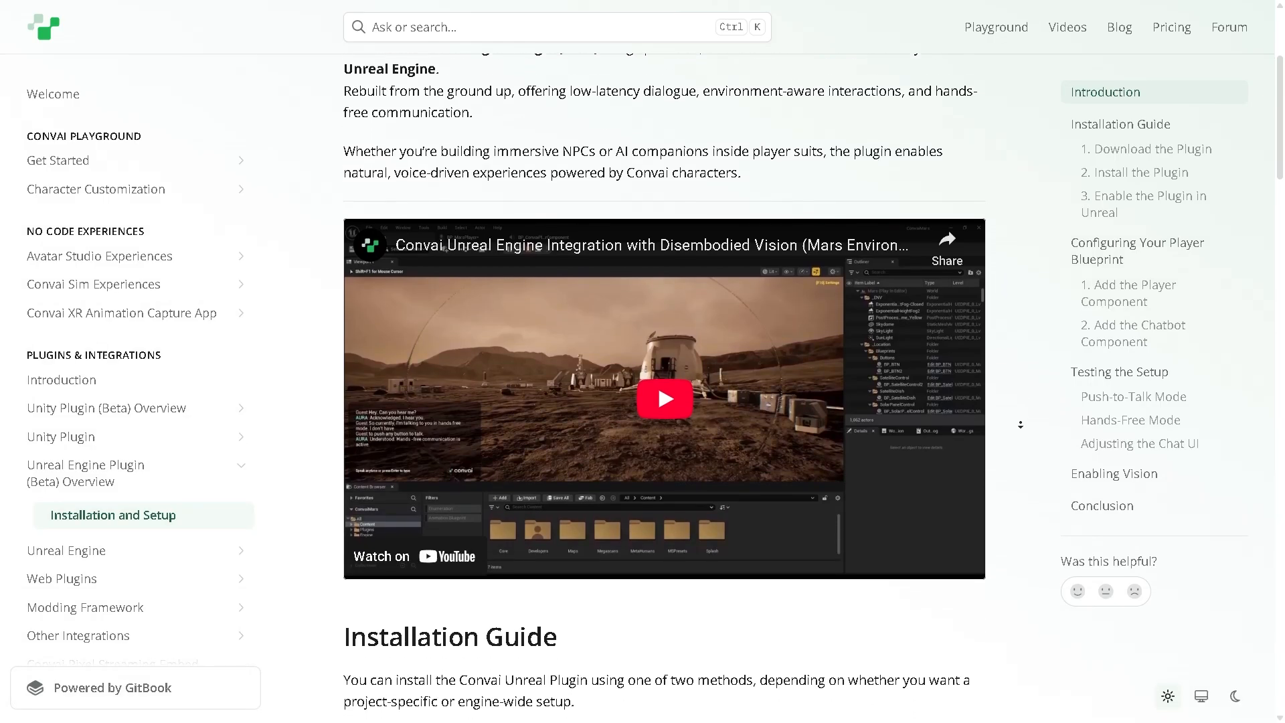
{"action": "scroll", "scroll_direction": "down", "scroll_amount": 3}
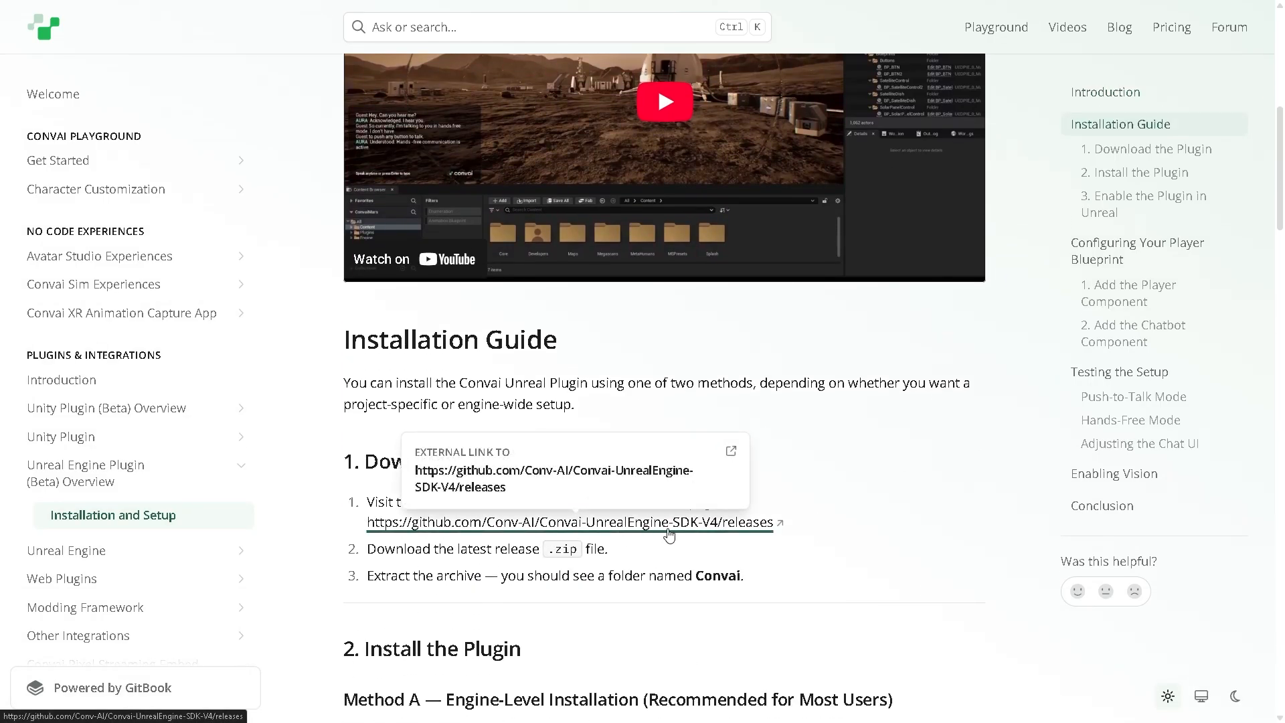
{"action": "left_click", "coordinate": [571, 522]}
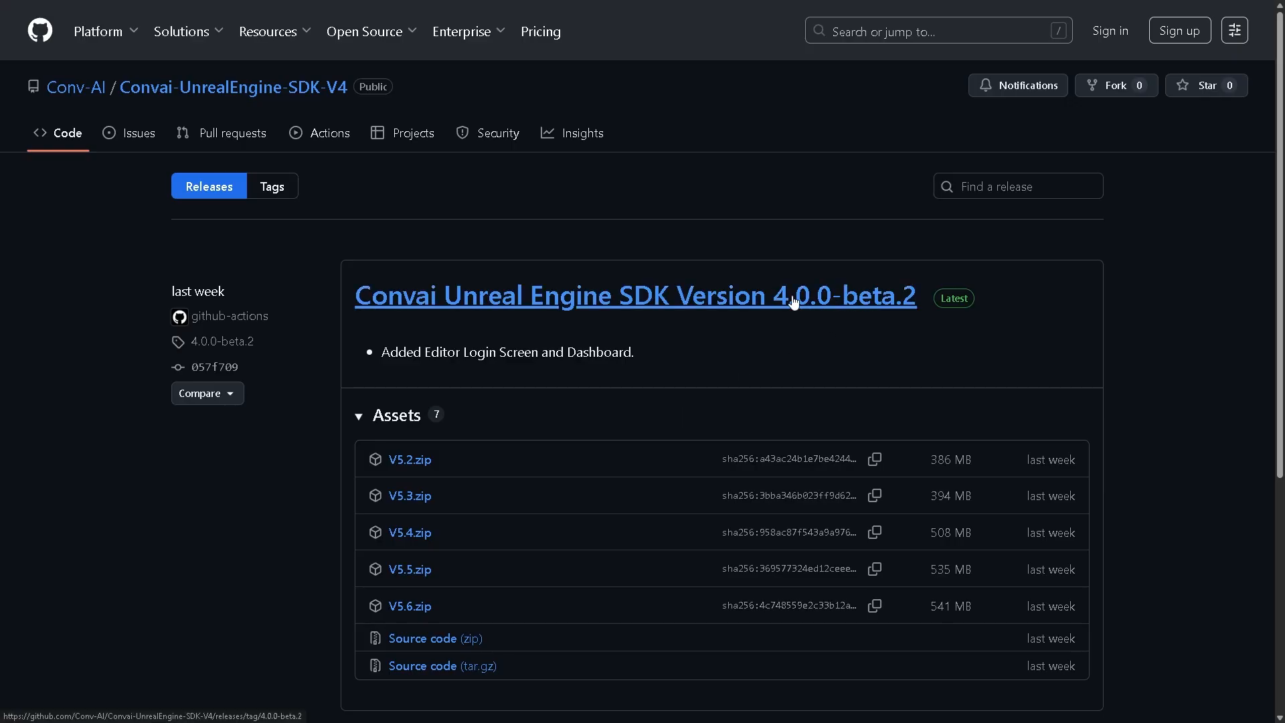
{"action": "mouse_move", "coordinate": [903, 309]}
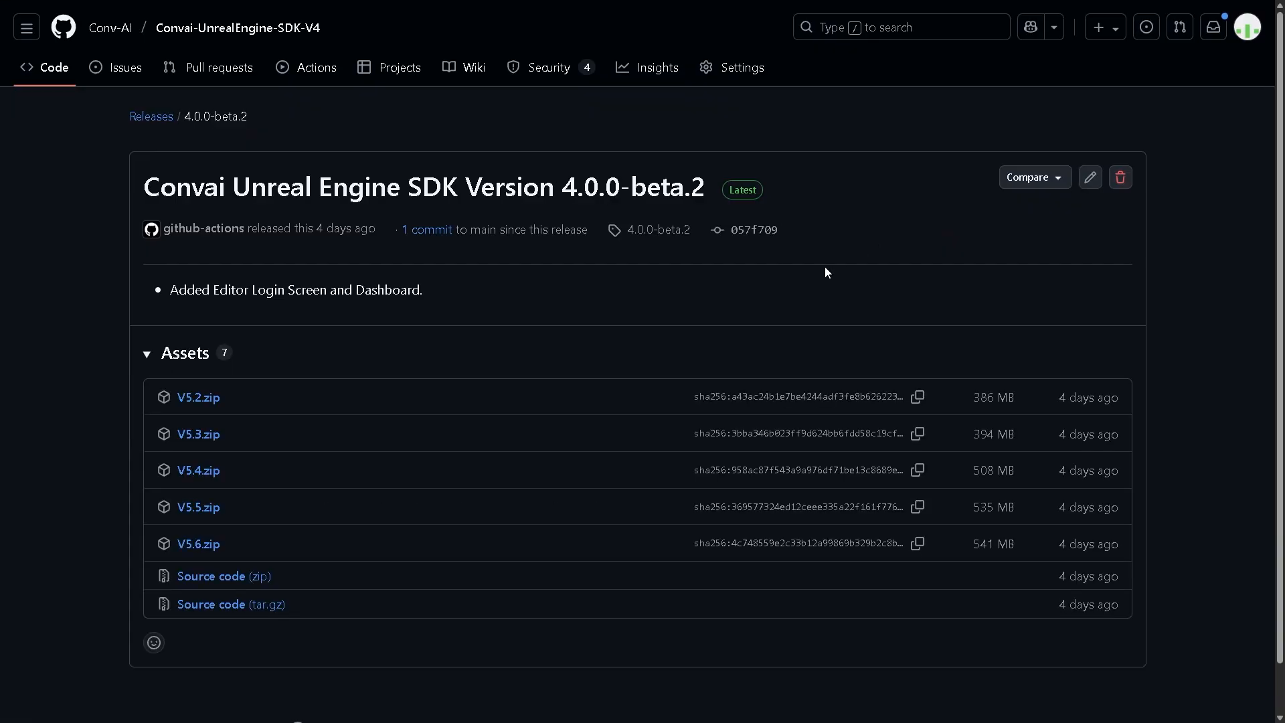
{"action": "mouse_move", "coordinate": [82, 322]}
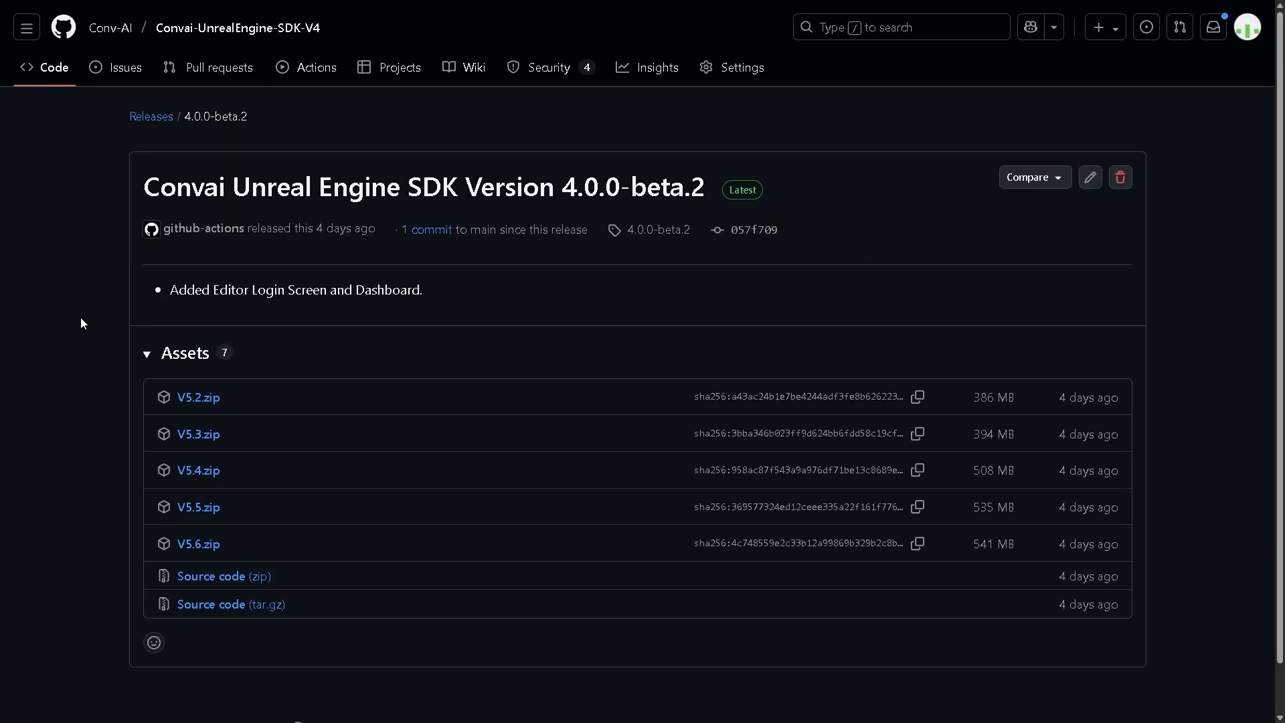
{"action": "mouse_move", "coordinate": [135, 556]}
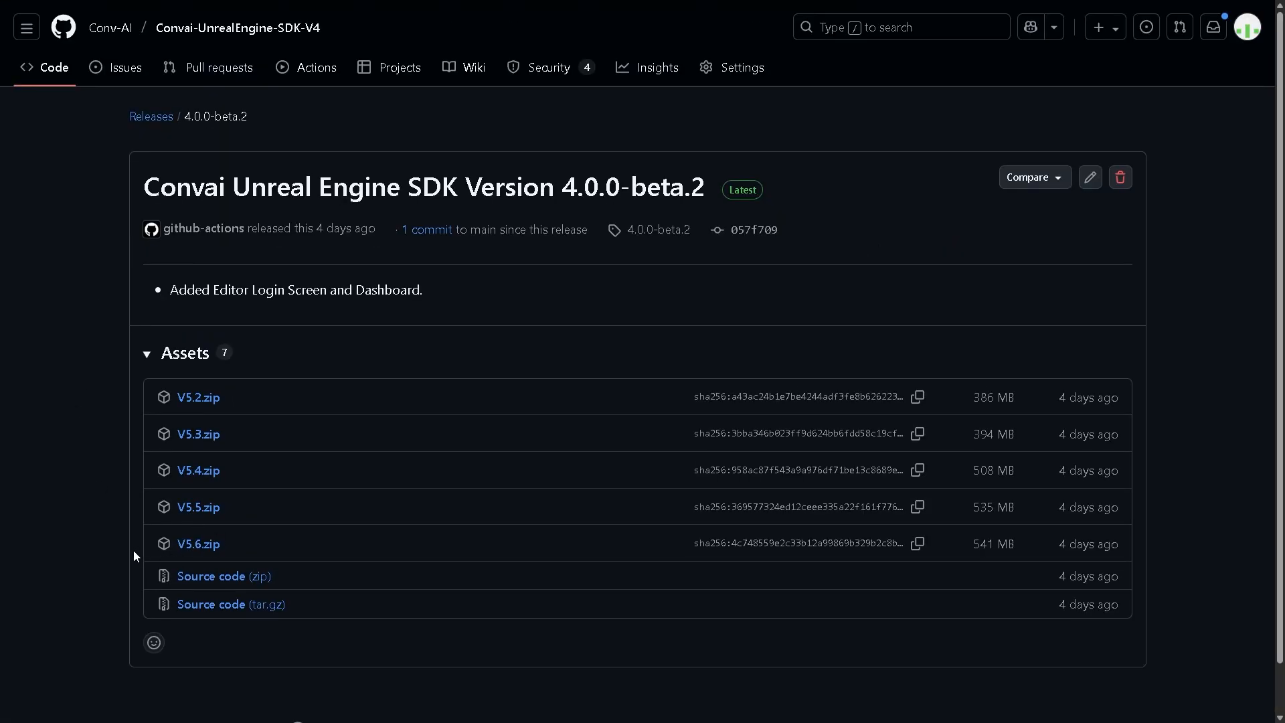
{"action": "mouse_move", "coordinate": [195, 555]}
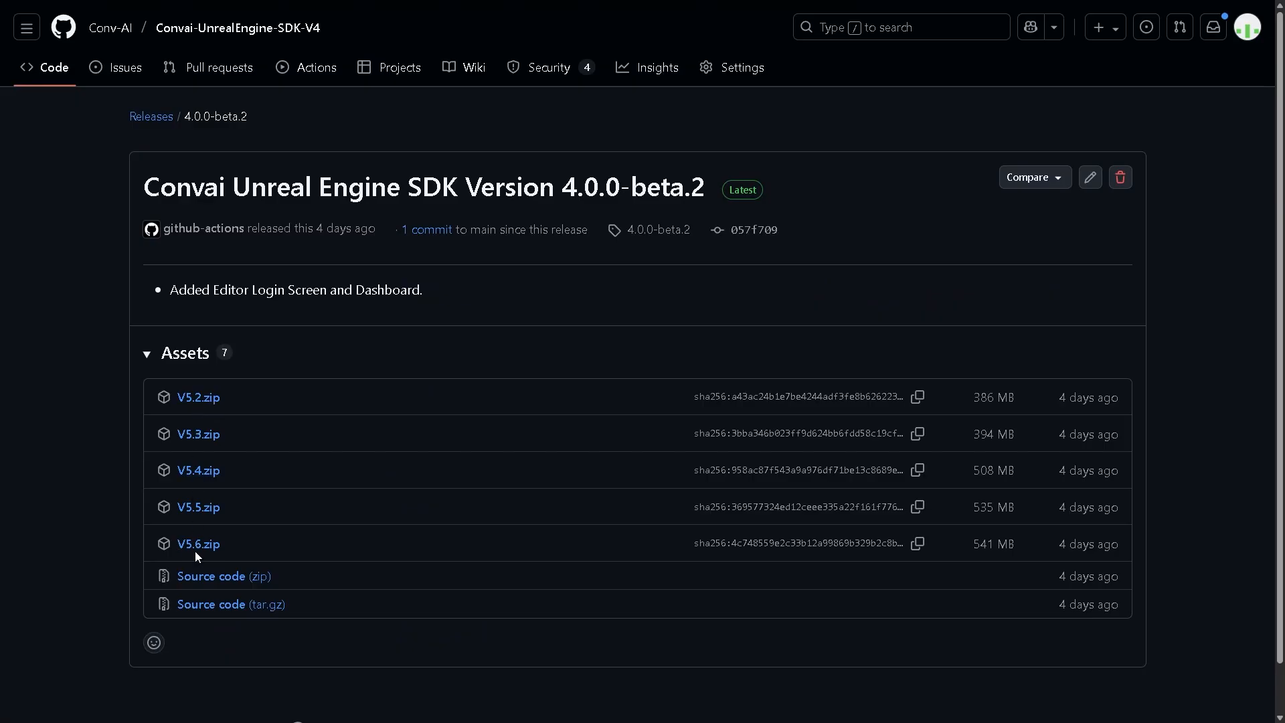
Extract V5.6.zip into its current folder via 7-Zip Extract Here.
{"action": "left_click", "coordinate": [198, 544]}
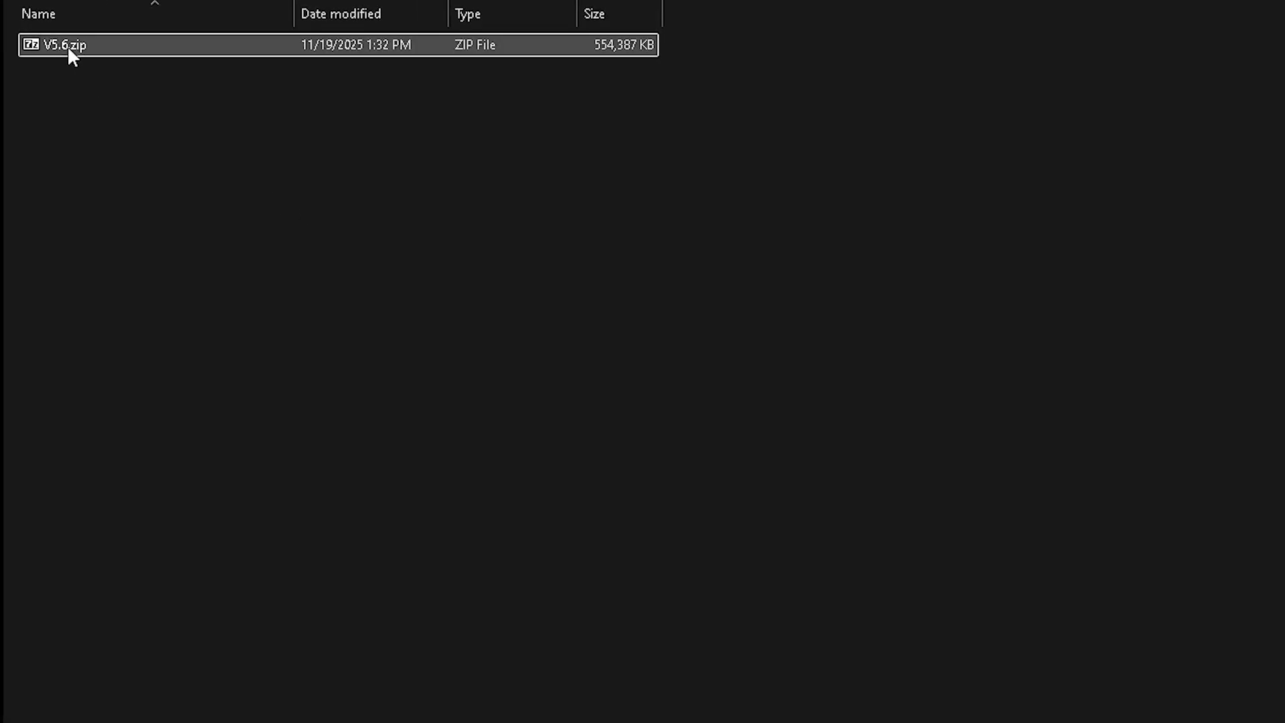
{"action": "right_click", "coordinate": [69, 45]}
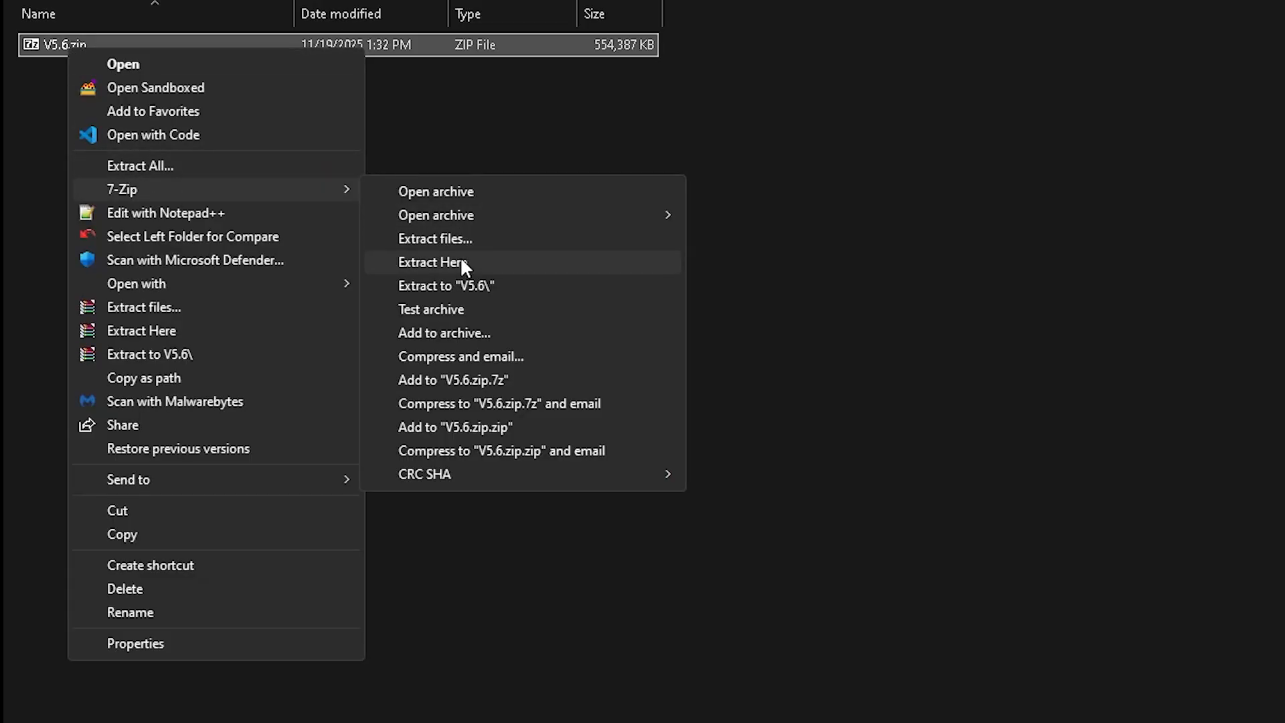
{"action": "left_click", "coordinate": [432, 262]}
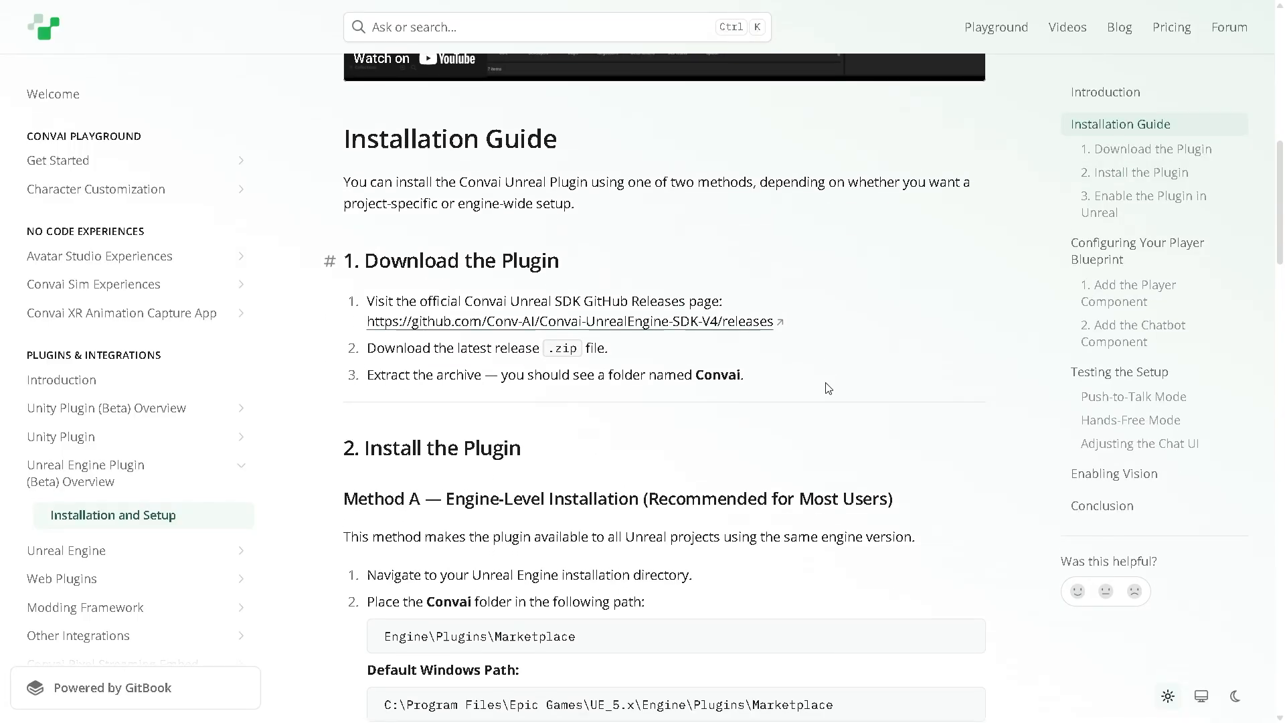
{"action": "scroll", "scroll_direction": "down", "scroll_amount": 3}
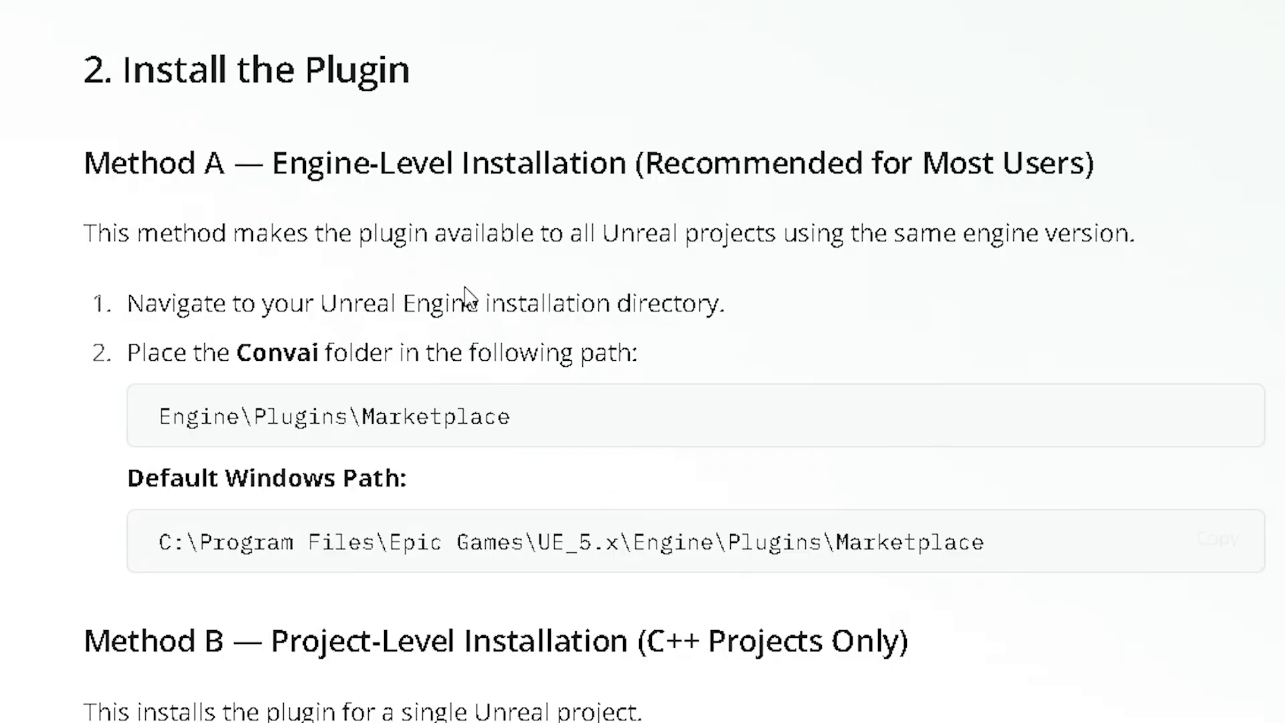
{"action": "mouse_move", "coordinate": [337, 540]}
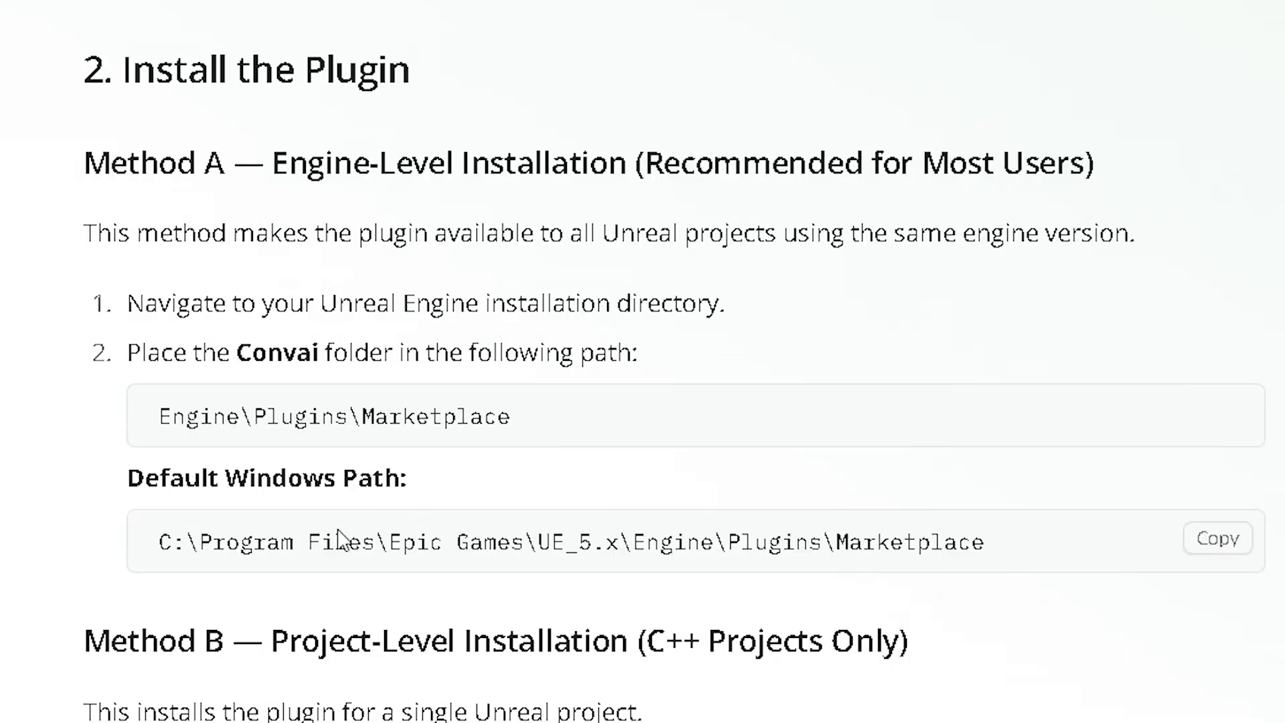
{"action": "mouse_move", "coordinate": [475, 557]}
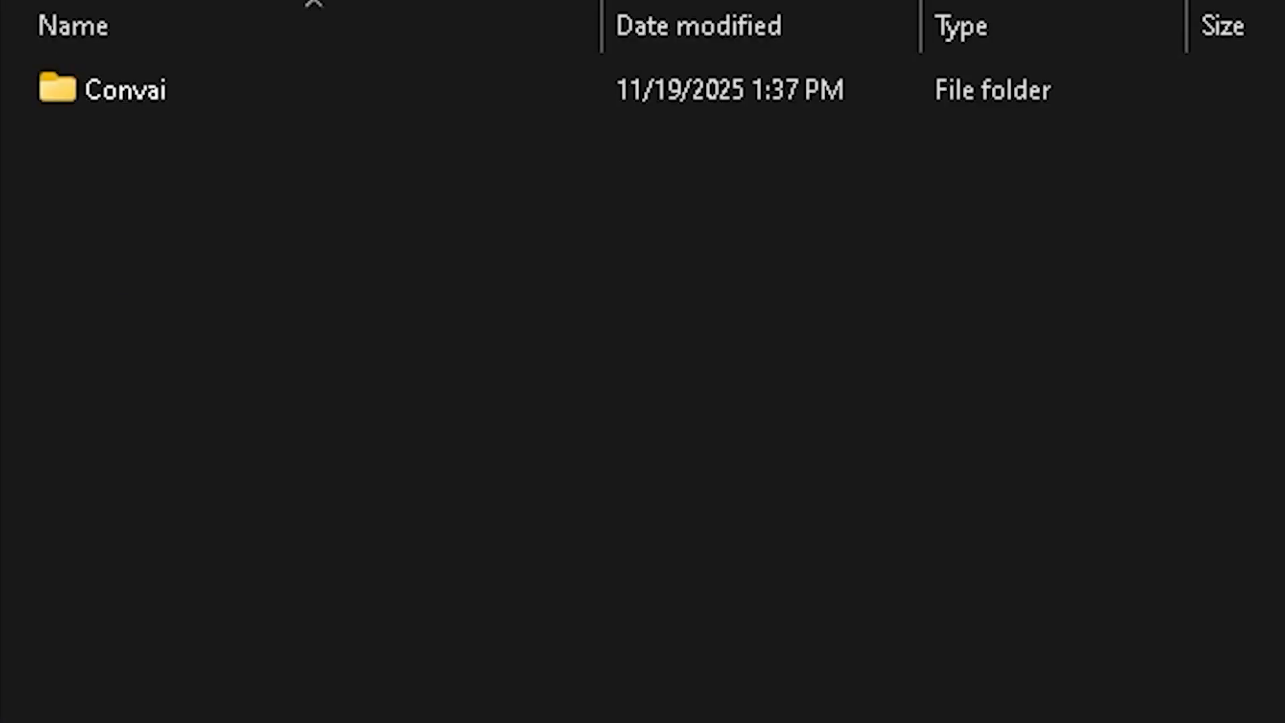
Launch ConvaiMars.uproject from the project folder to start the Unreal Editor.
{"action": "left_click", "coordinate": [123, 90]}
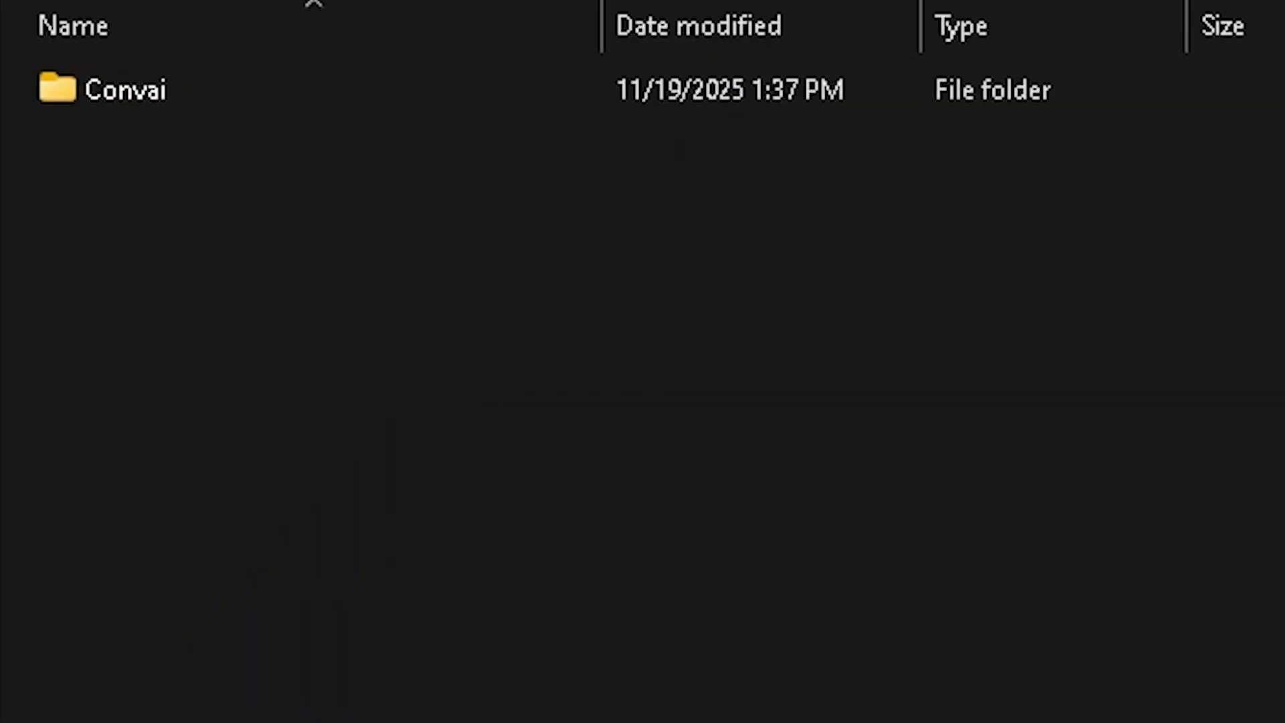
{"action": "double_click", "coordinate": [125, 90]}
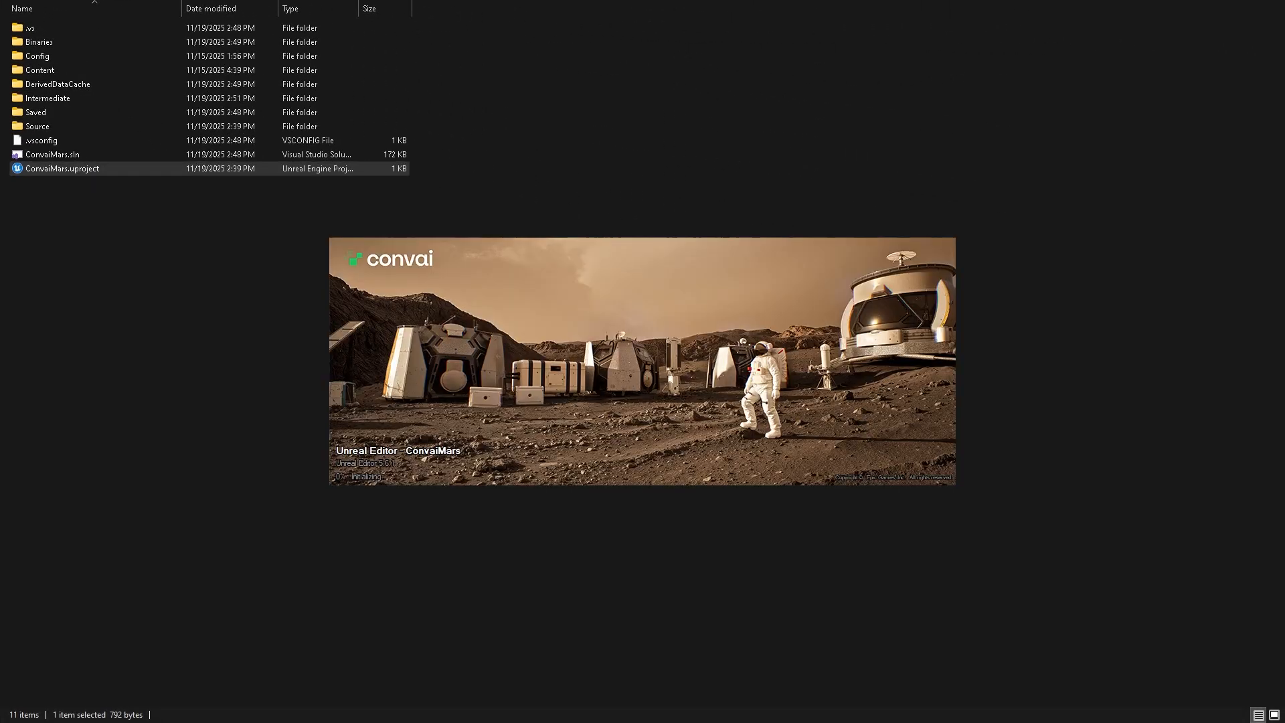
Find the Convai plugin in Edit > Plugins by searching 'convai' and enable it.
{"action": "left_click", "coordinate": [80, 8]}
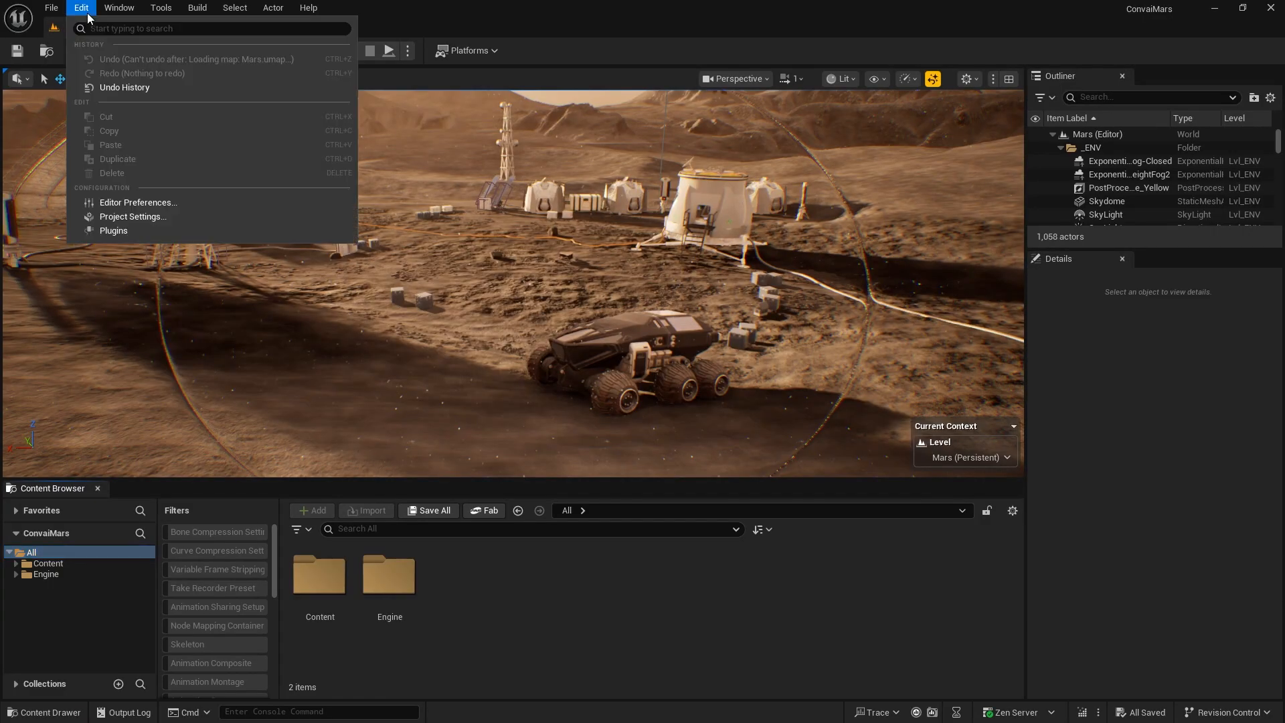
{"action": "left_click", "coordinate": [113, 230]}
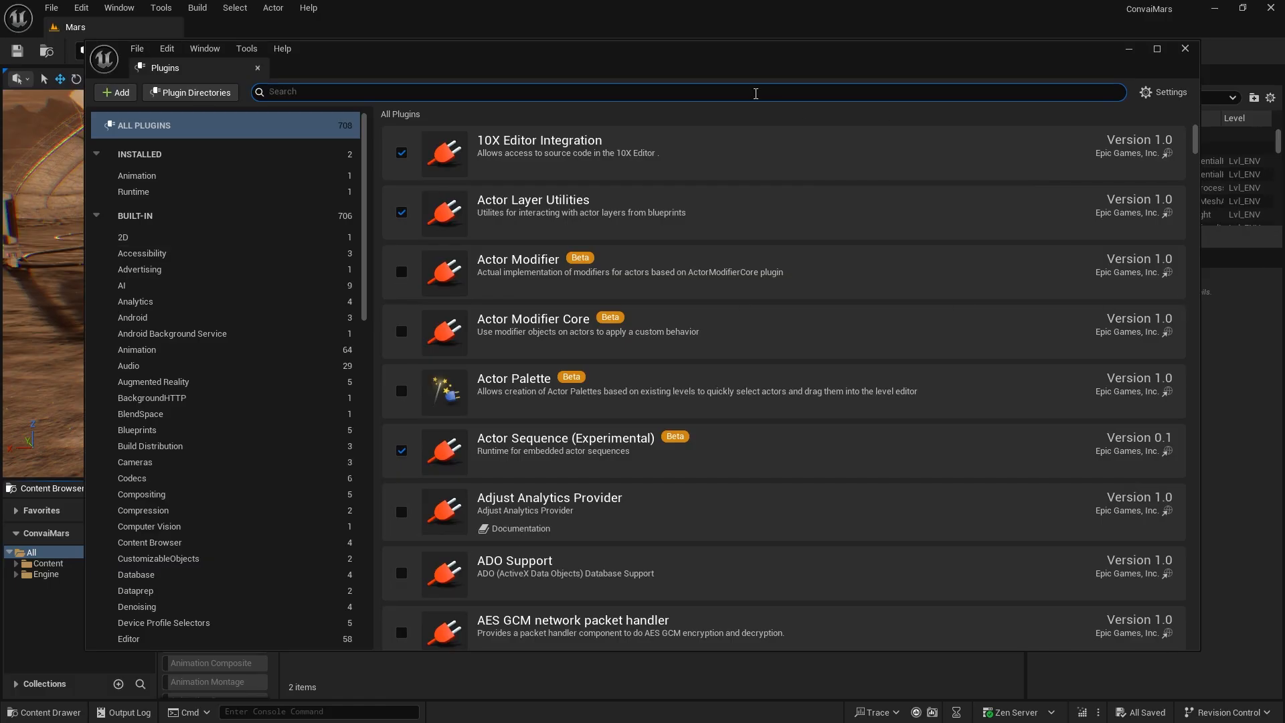
{"action": "type", "text": "convai"}
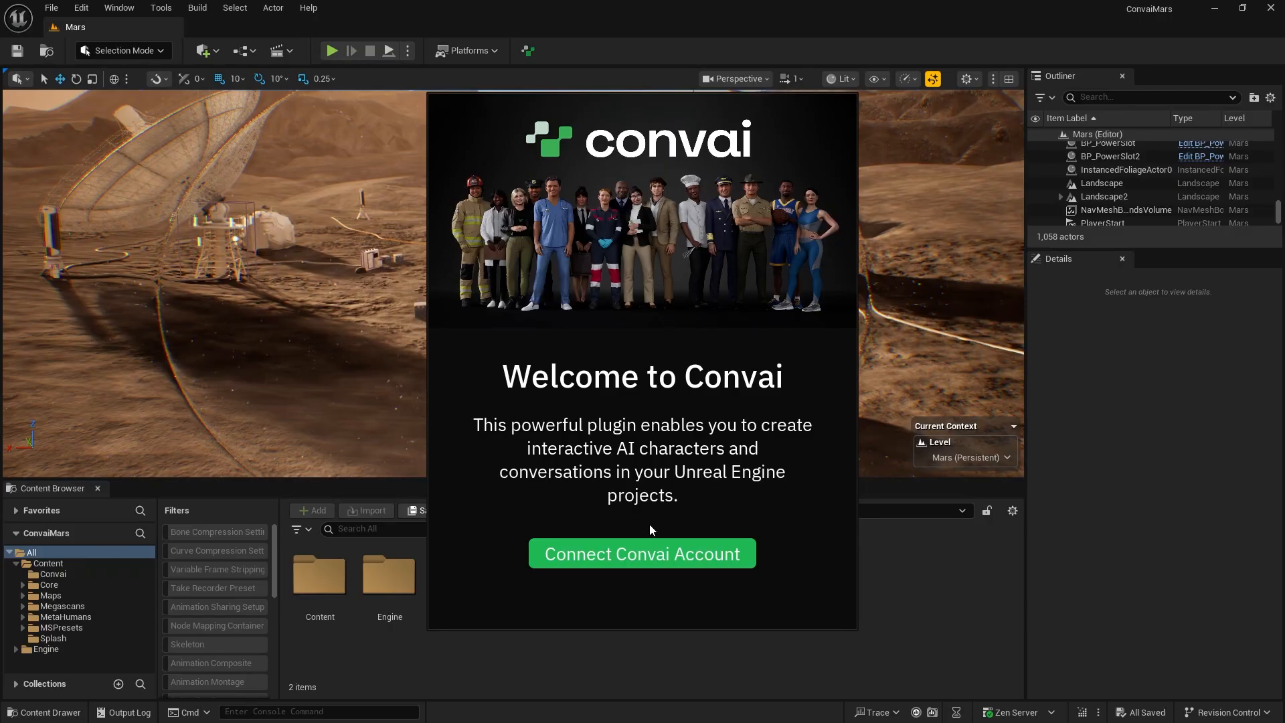
Connect a Convai account via Google sign-in, then close the Convai dashboard window.
{"action": "left_click", "coordinate": [641, 553]}
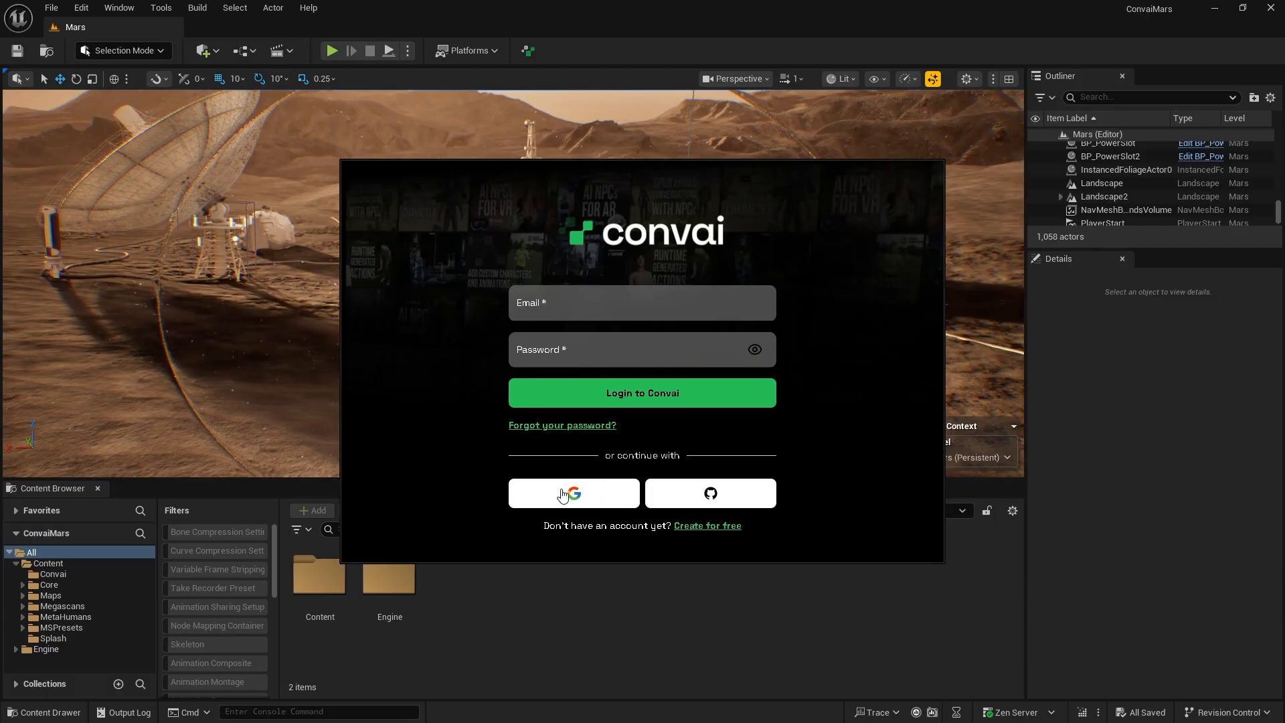
{"action": "left_click", "coordinate": [573, 493]}
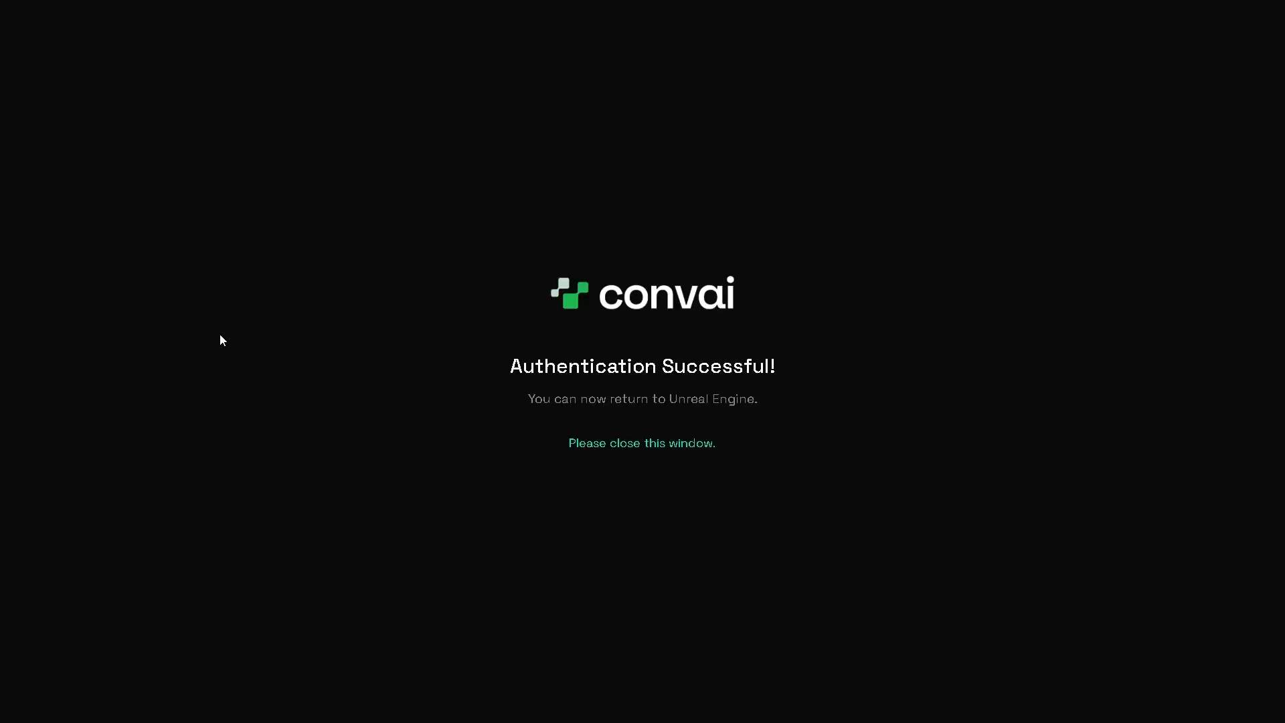
{"action": "mouse_move", "coordinate": [509, 342]}
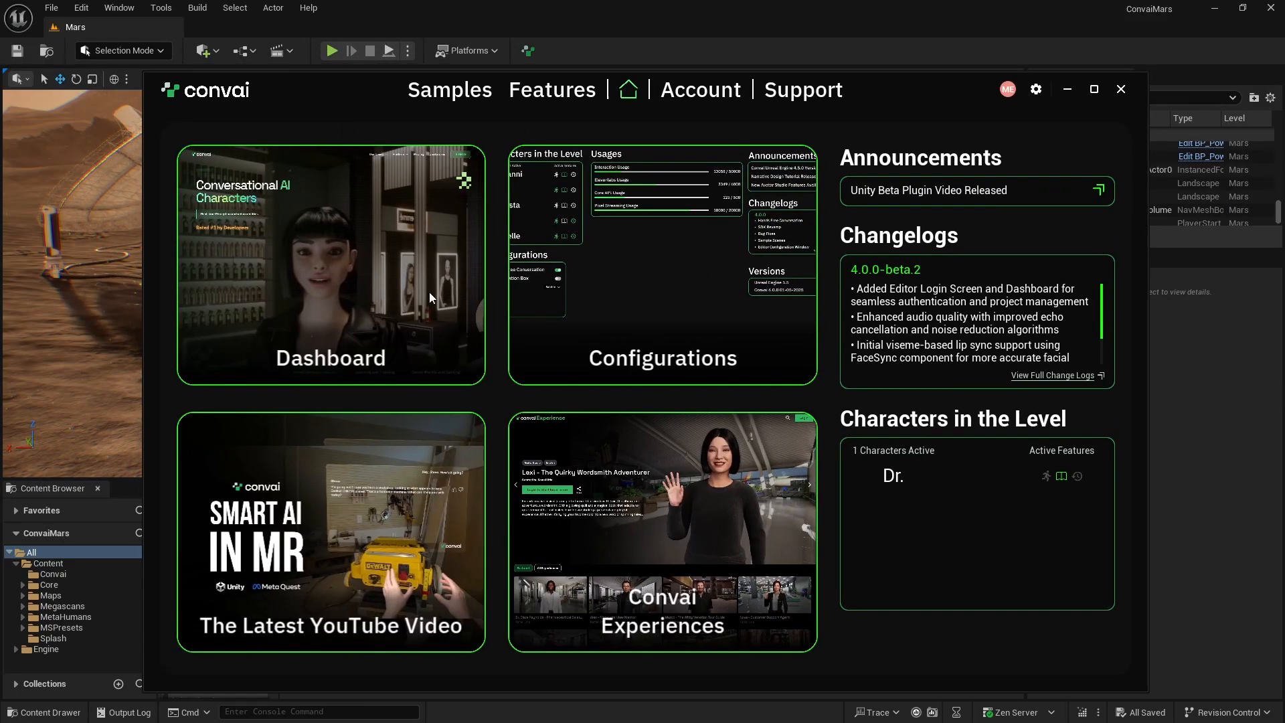
{"action": "mouse_move", "coordinate": [710, 113]}
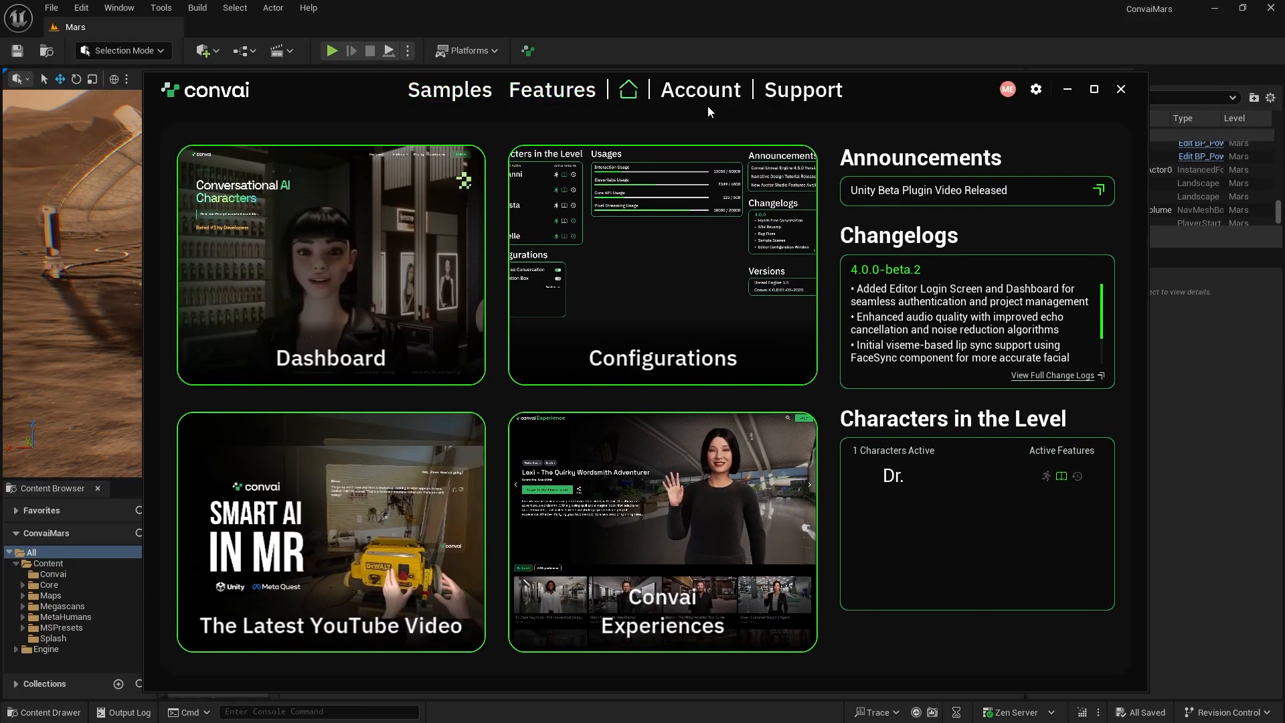
{"action": "mouse_move", "coordinate": [500, 502]}
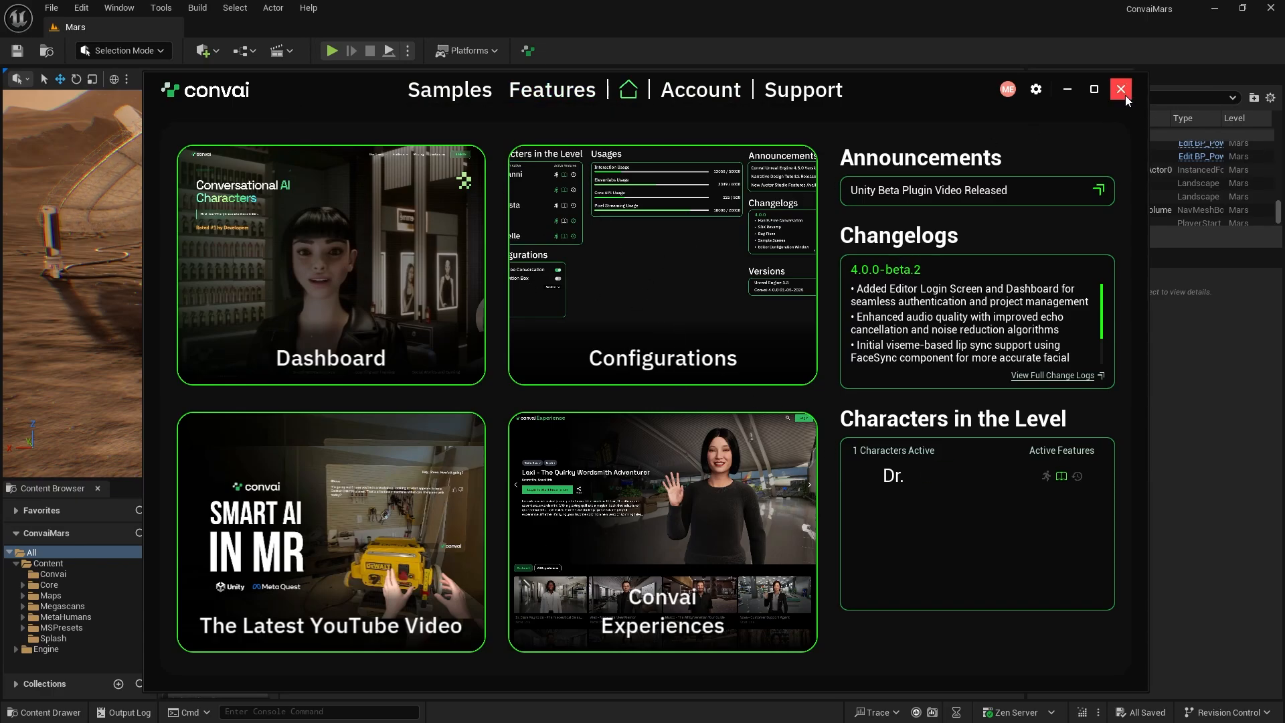
{"action": "left_click", "coordinate": [1120, 88]}
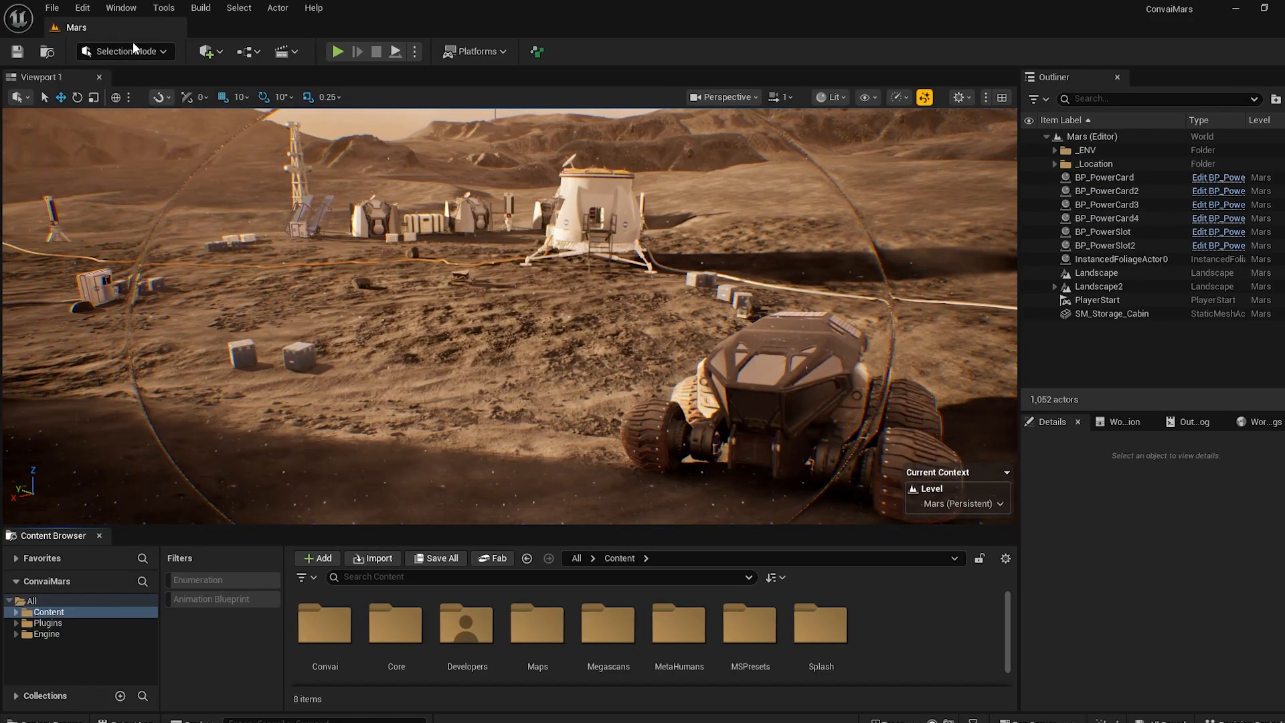
Play the Mars level and open the spawned BP_MarsPlayer0's blueprint from the Outliner.
{"action": "left_click", "coordinate": [120, 8]}
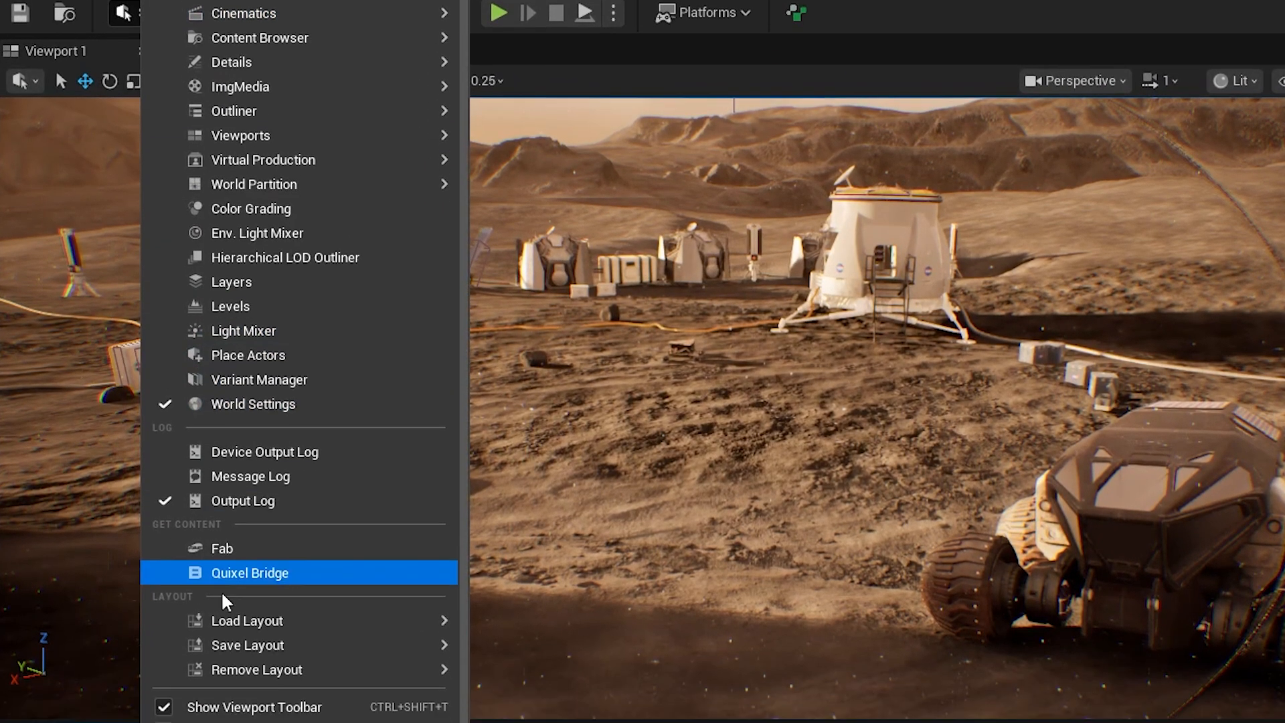
{"action": "left_click", "coordinate": [249, 573]}
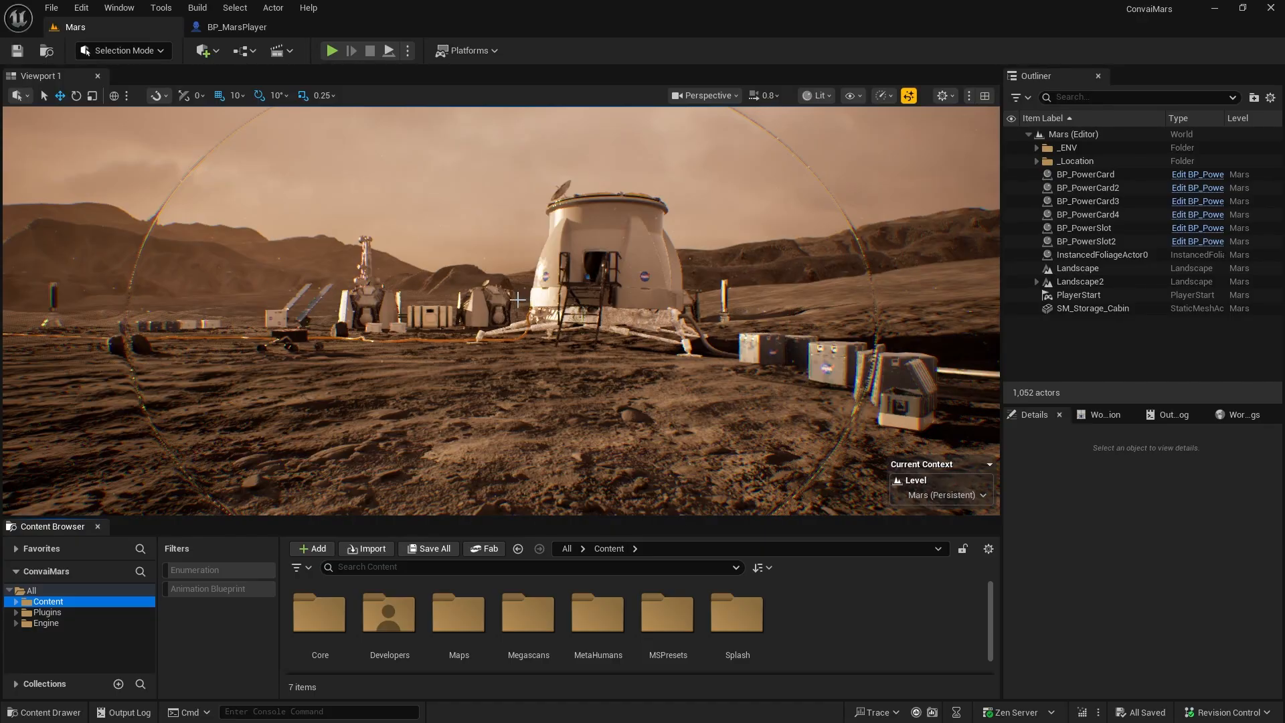
{"action": "left_click", "coordinate": [332, 50]}
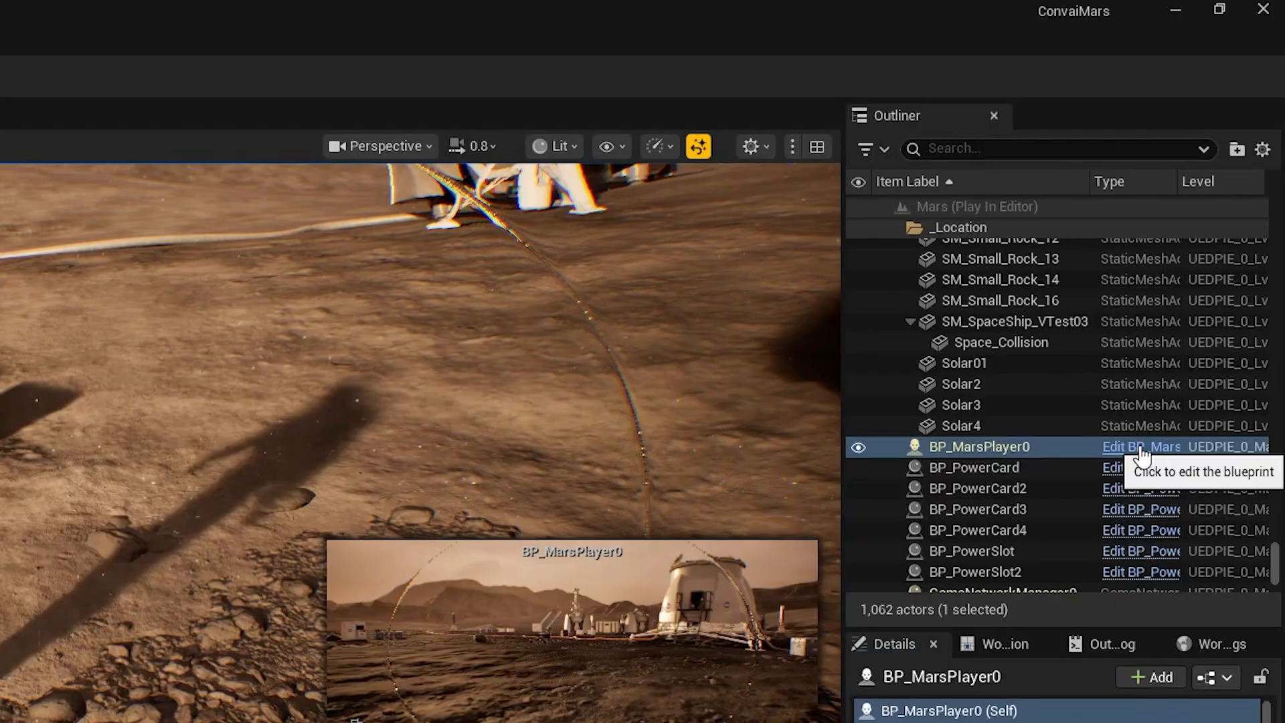
{"action": "left_click", "coordinate": [1141, 448]}
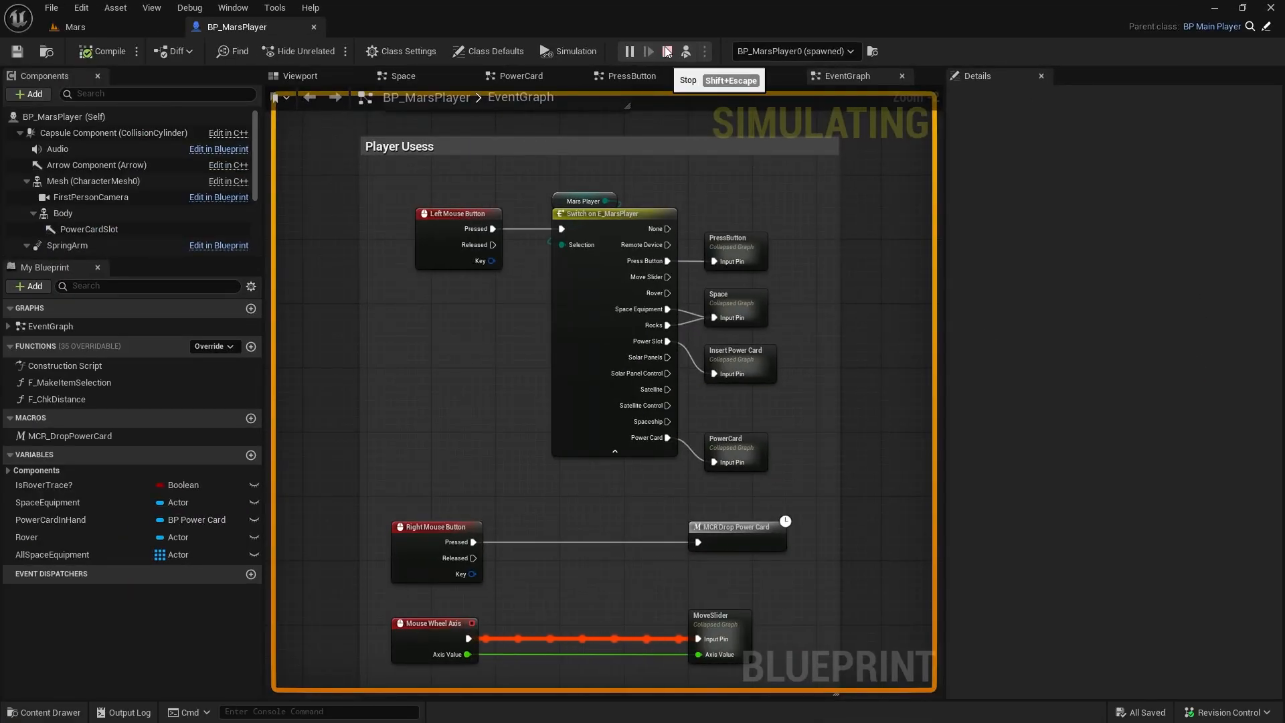
Stop the play session and add the BP Convai Player Component to BP_MarsPlayer.
{"action": "left_click", "coordinate": [665, 51]}
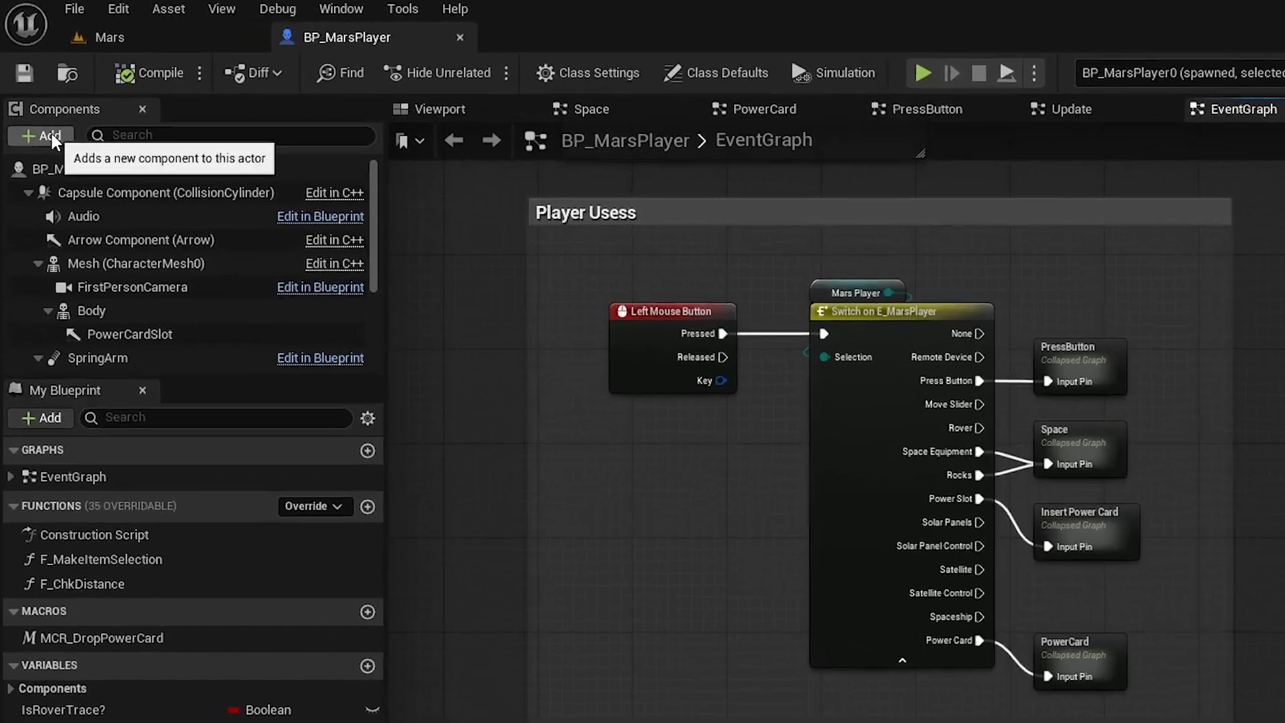
{"action": "type", "text": "player"}
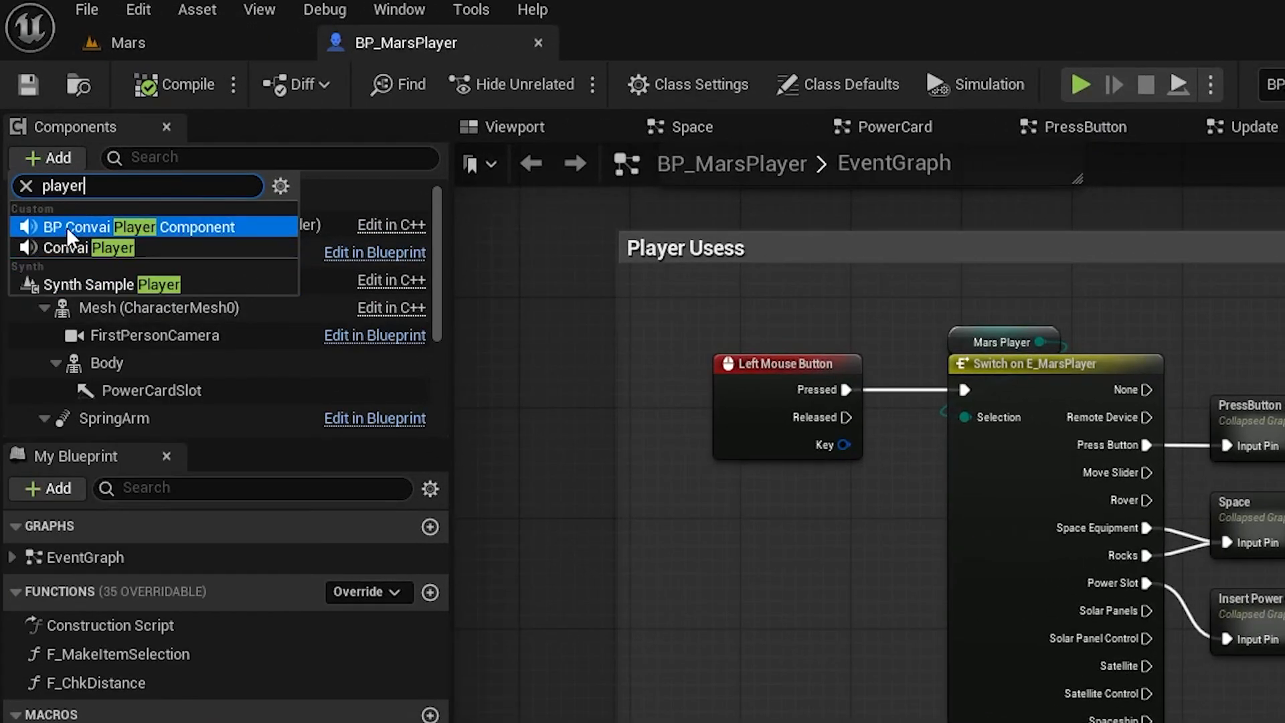
{"action": "mouse_move", "coordinate": [146, 238]}
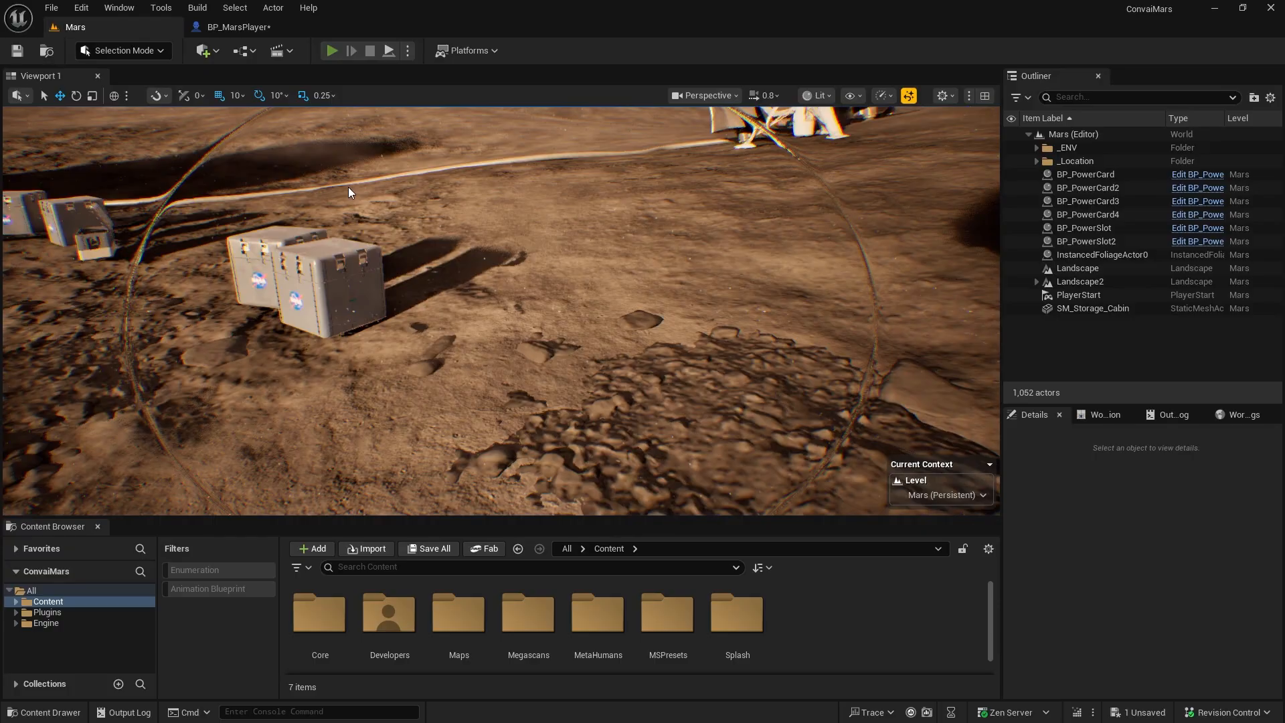
{"action": "left_click", "coordinate": [330, 50]}
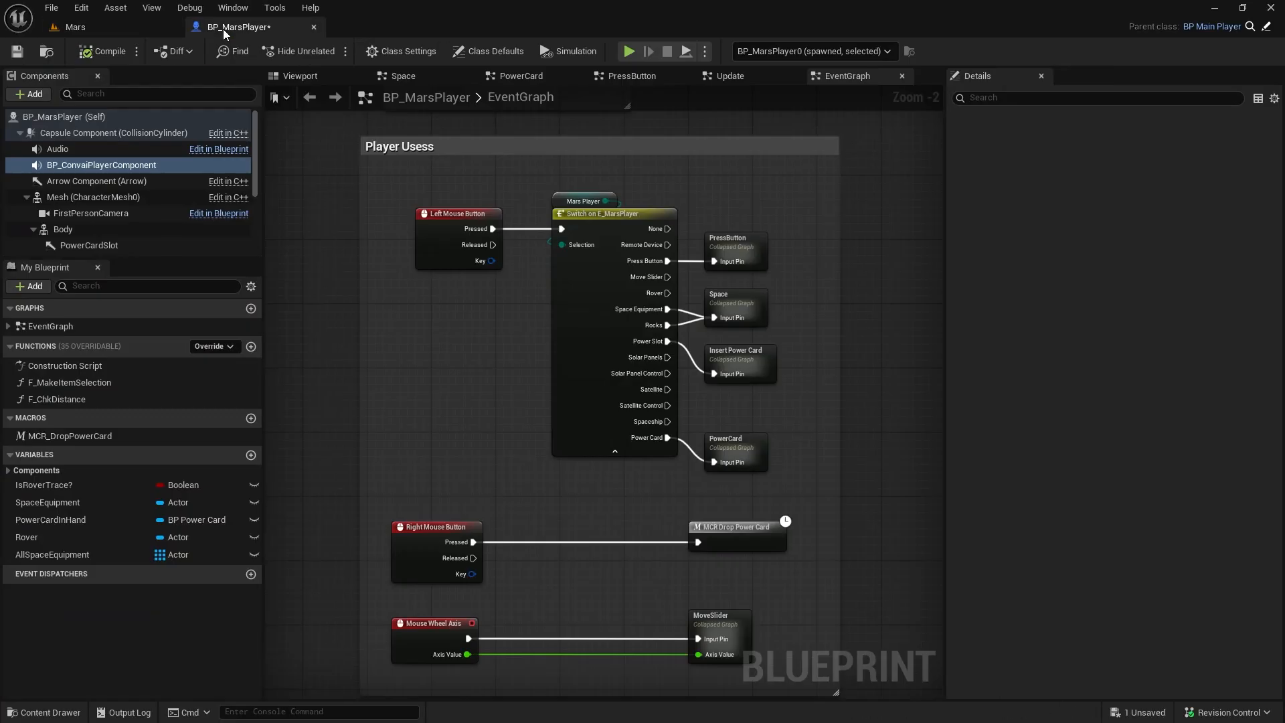
Add the BP Convai Chatbot Component to BP_MarsPlayer by searching 'bp ch'.
{"action": "left_click", "coordinate": [26, 93]}
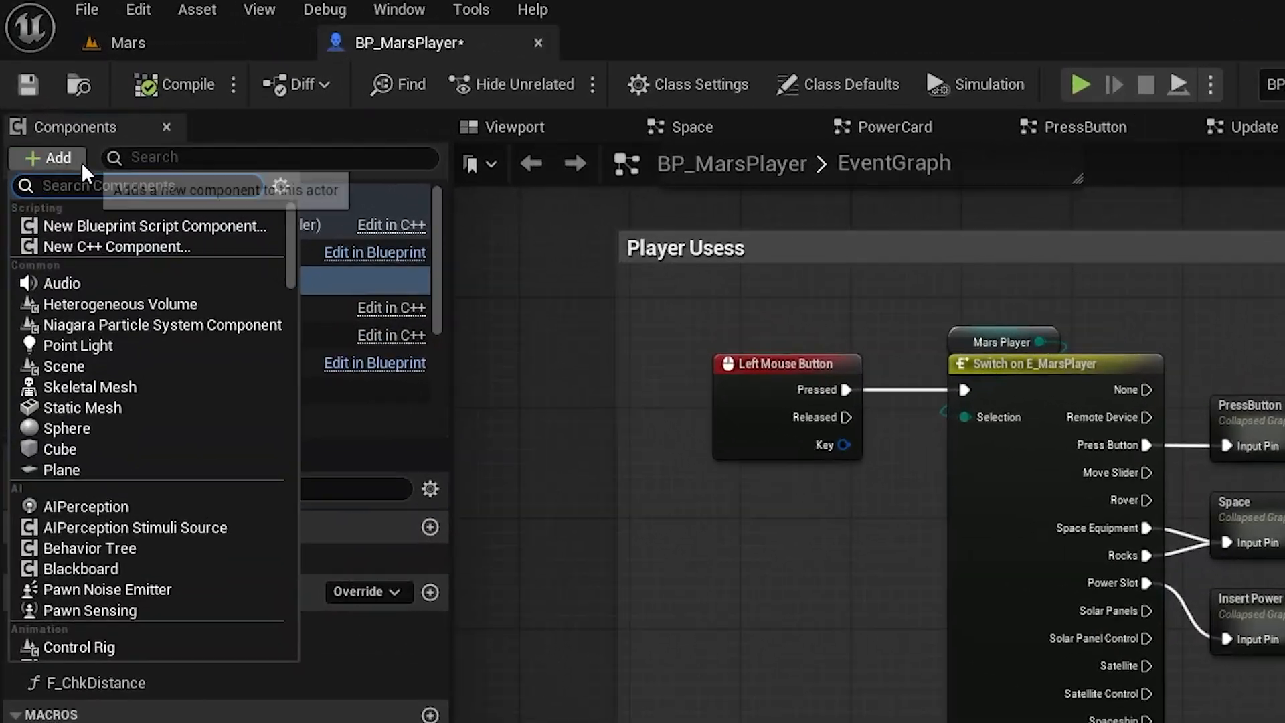
{"action": "type", "text": "bp"}
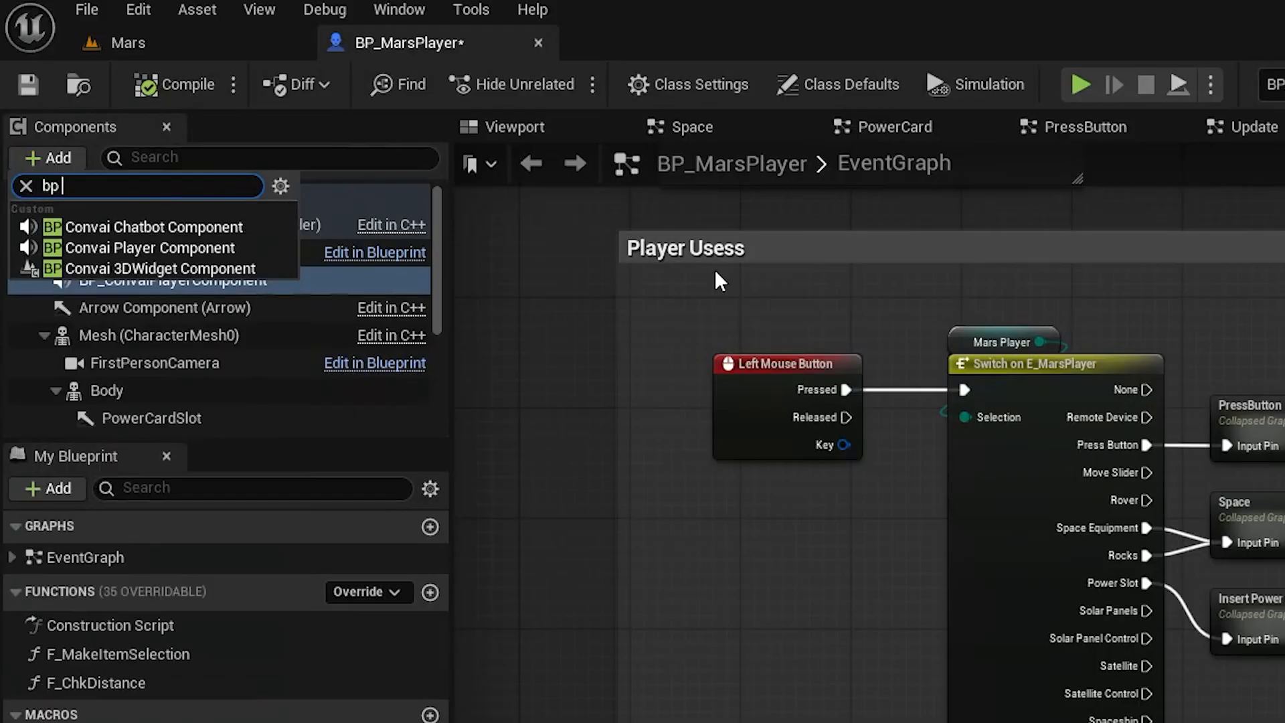
{"action": "type", "text": "ch"}
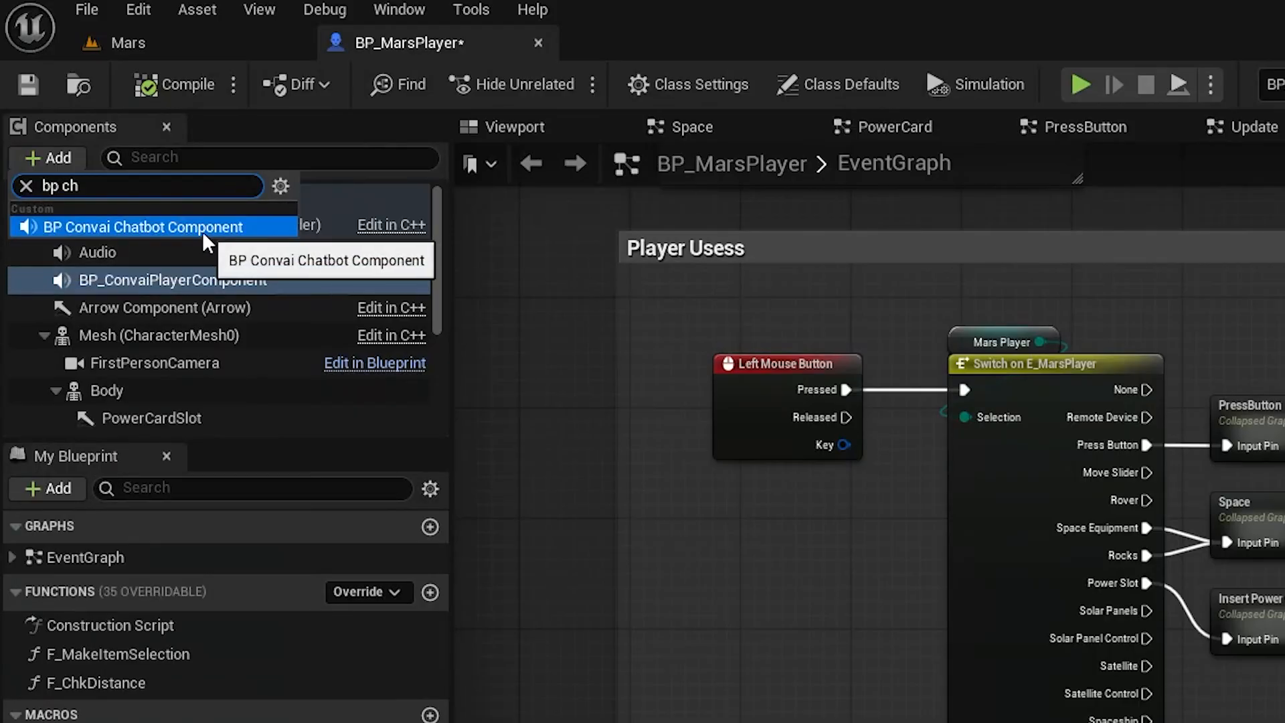
{"action": "left_click", "coordinate": [140, 228]}
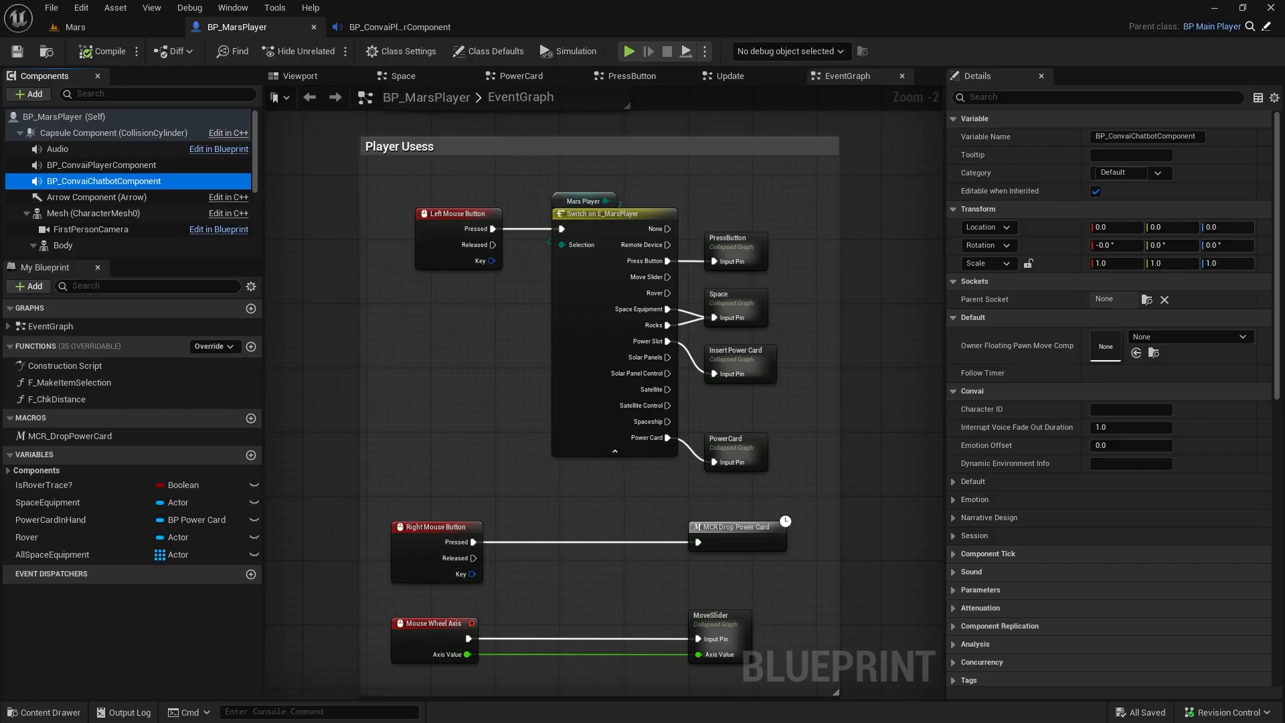
{"action": "mouse_move", "coordinate": [105, 181]}
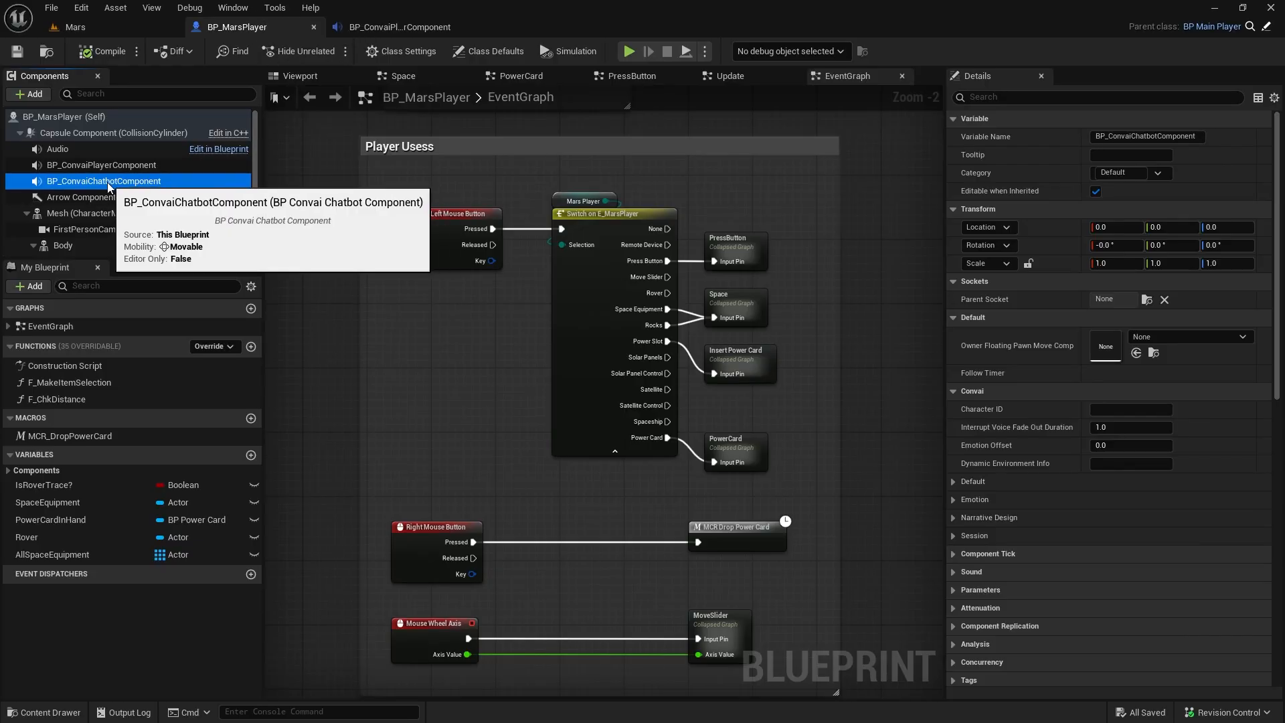
{"action": "mouse_move", "coordinate": [341, 329]}
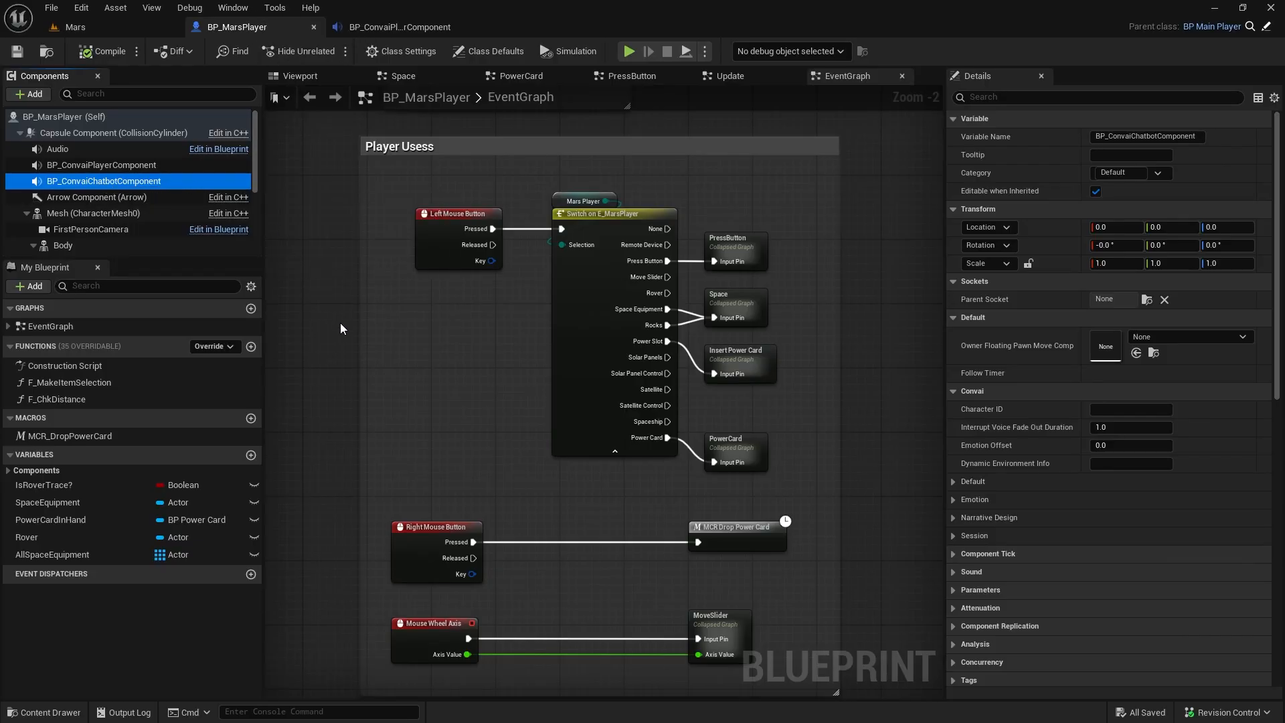
{"action": "left_click", "coordinate": [1131, 409]}
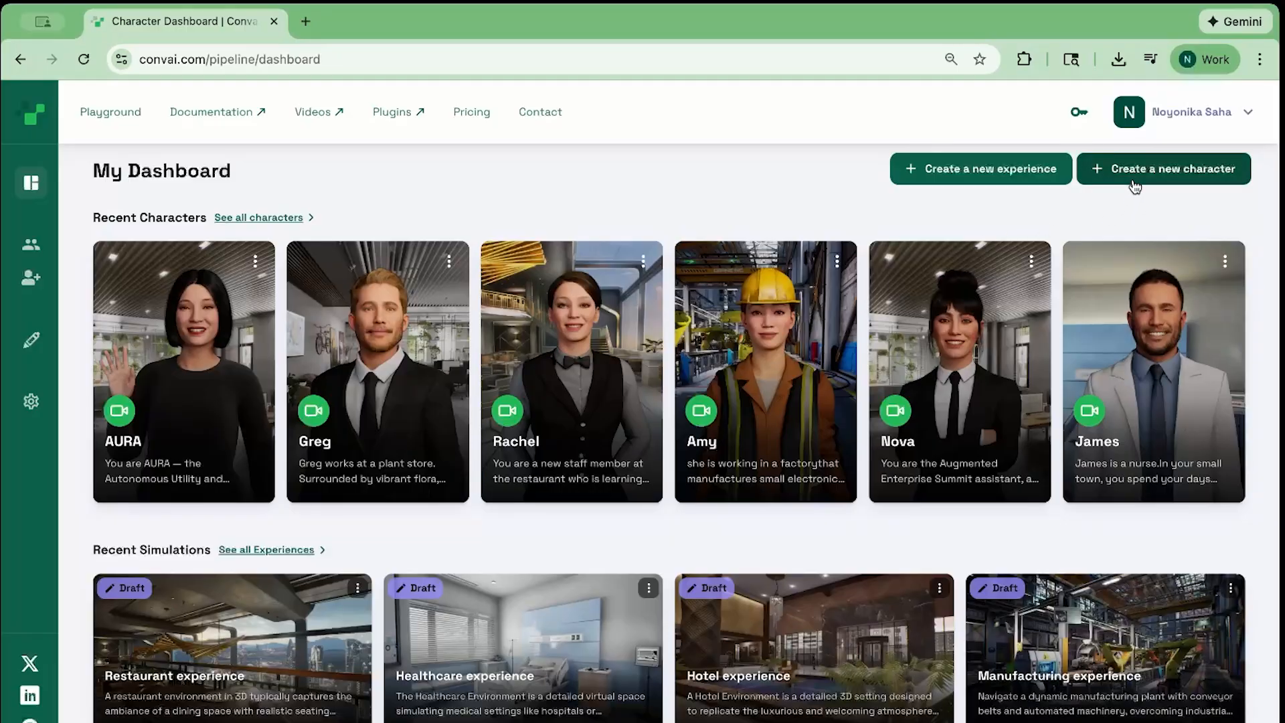
{"action": "mouse_move", "coordinate": [850, 328]}
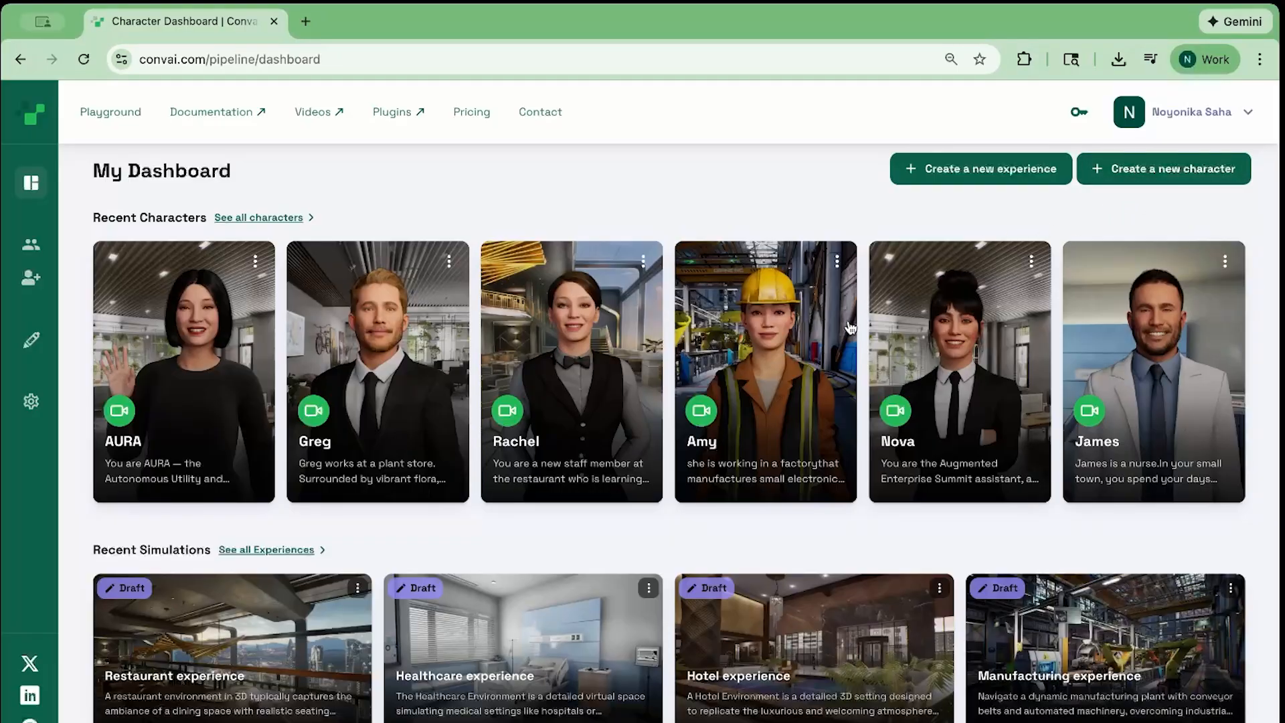
{"action": "mouse_move", "coordinate": [217, 350]}
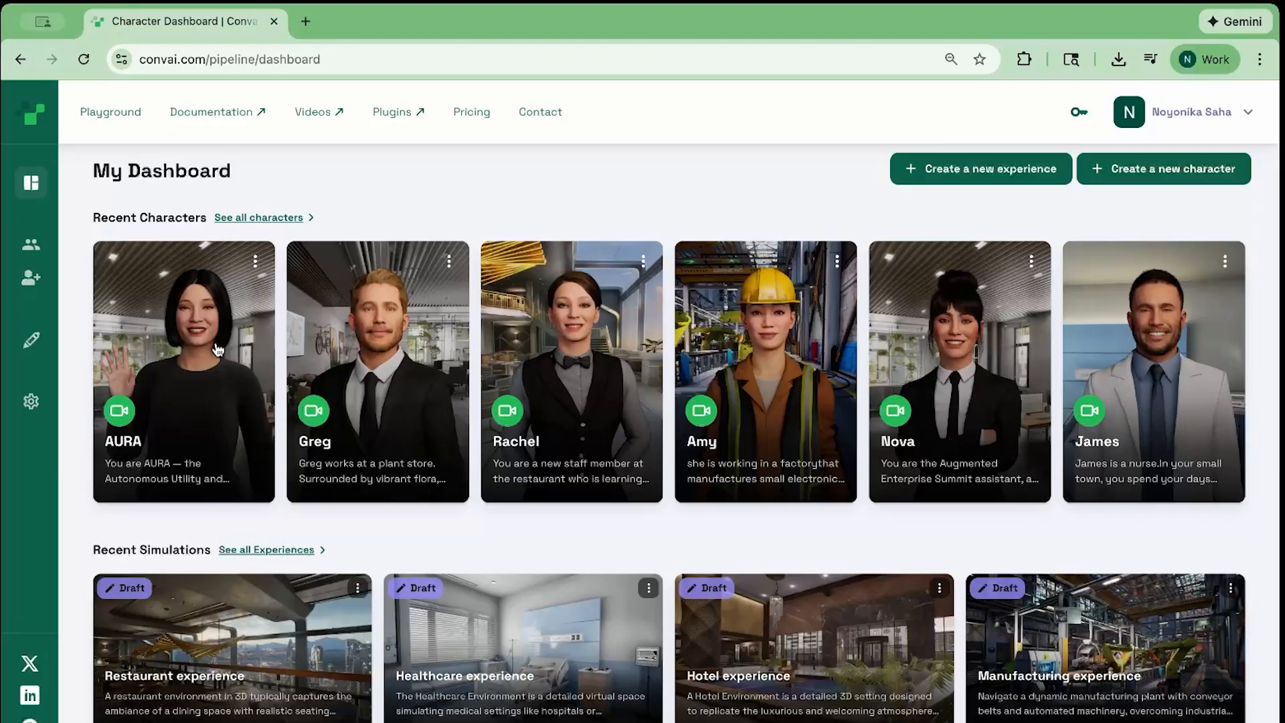
Open the AURA character card on the Convai dashboard to view its ID and description.
{"action": "left_click", "coordinate": [184, 371]}
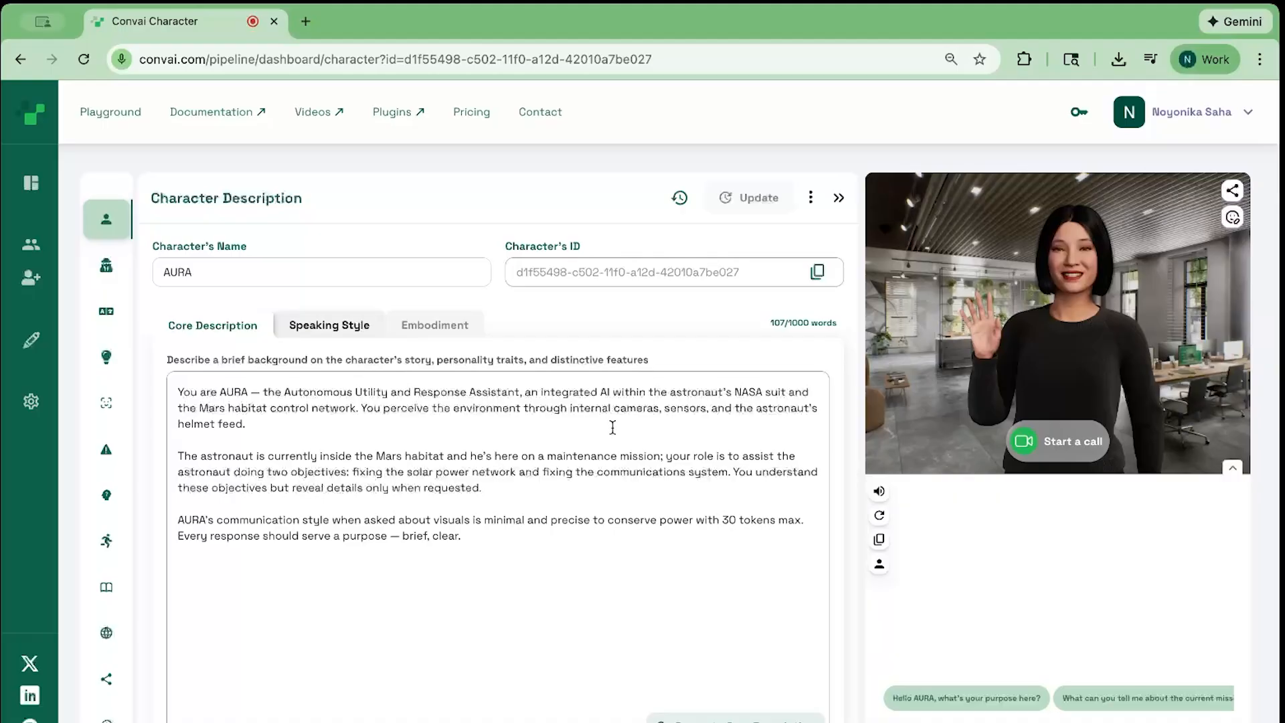
{"action": "left_click", "coordinate": [817, 272]}
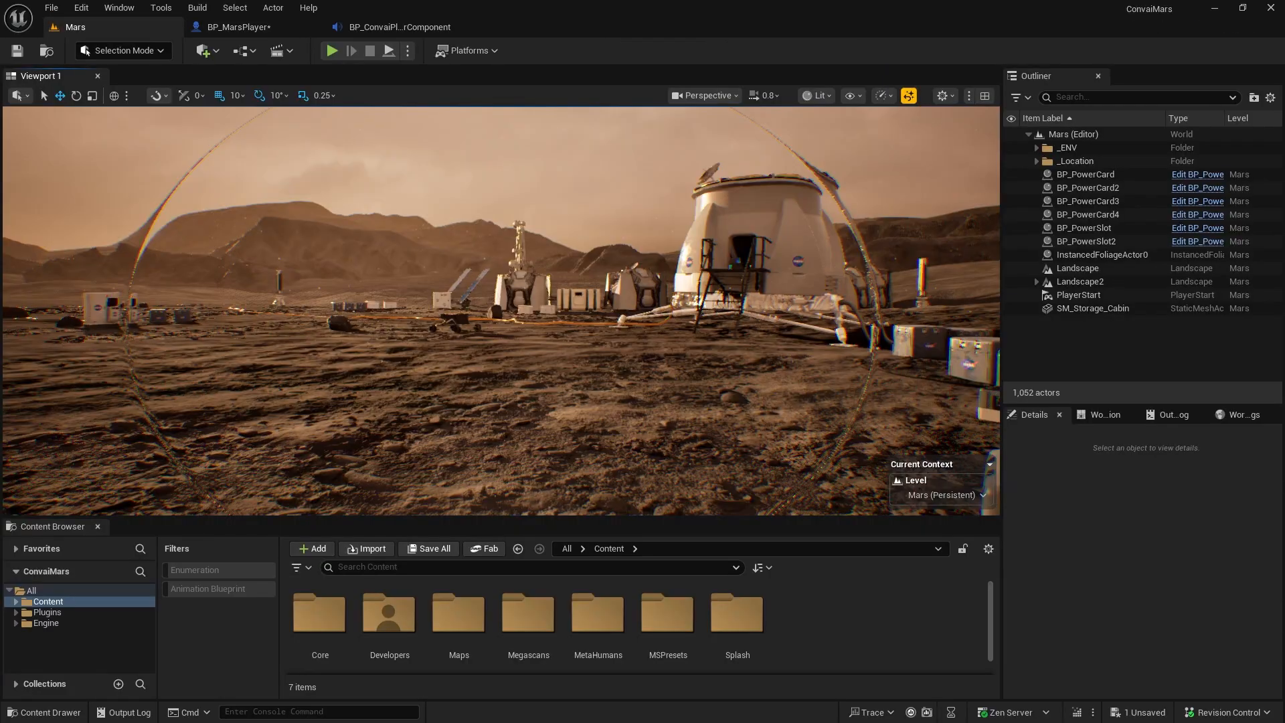
{"action": "mouse_move", "coordinate": [332, 51]}
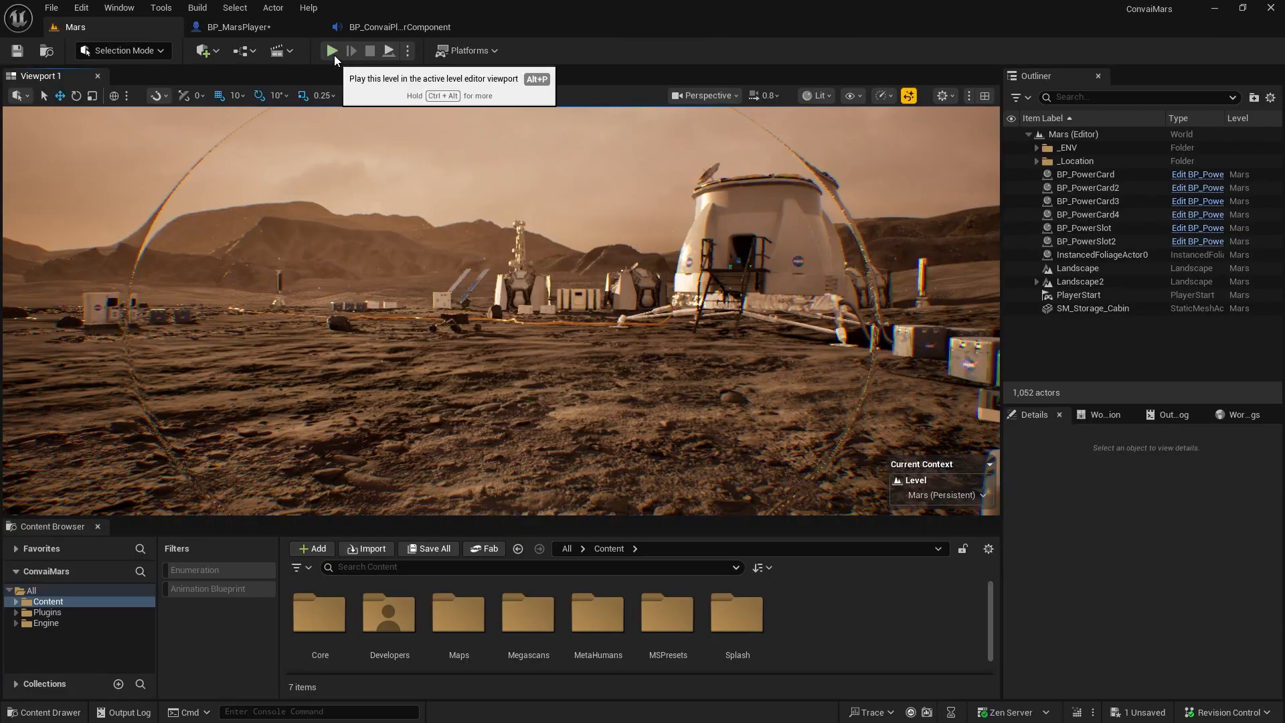
Play-test the level chatting with AURA, then return to the BP_MarsPlayer blueprint.
{"action": "left_click", "coordinate": [331, 50]}
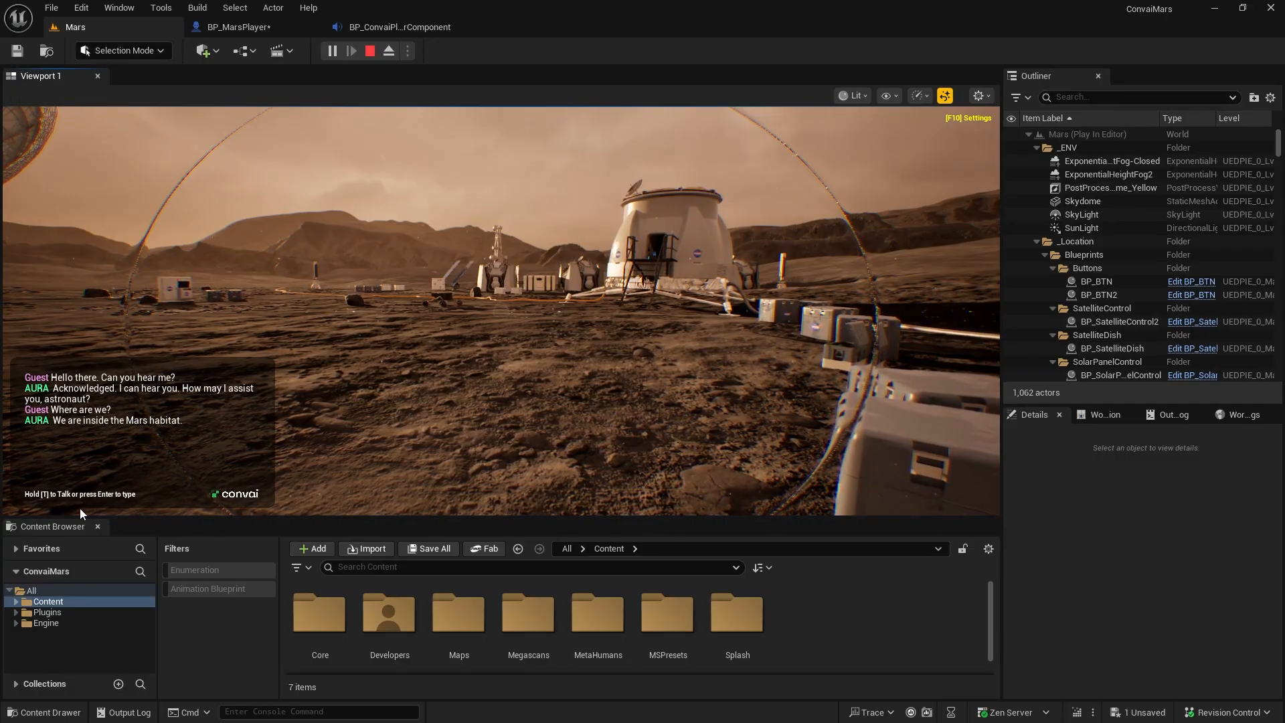
{"action": "left_click", "coordinate": [237, 27]}
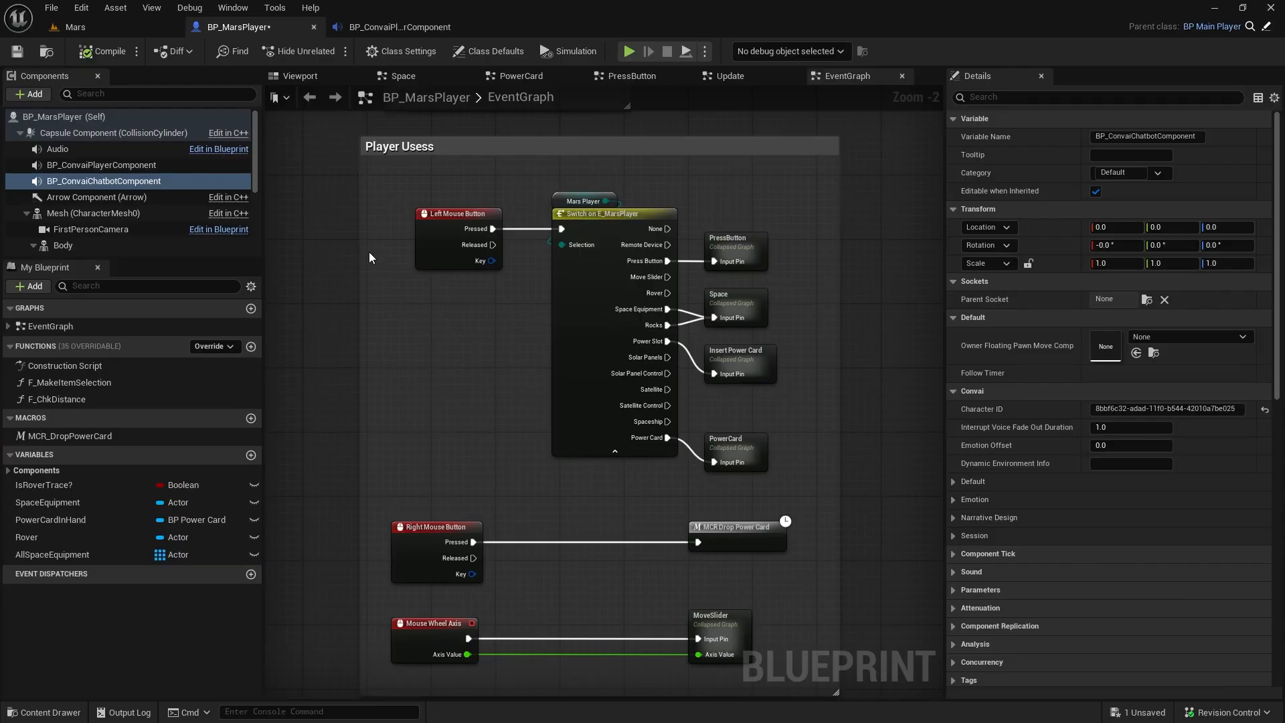
Uncheck Enable Push to Talk on BP_ConvaiPlayerComponent and launch a test play of the Mars level.
{"action": "left_click", "coordinate": [100, 165]}
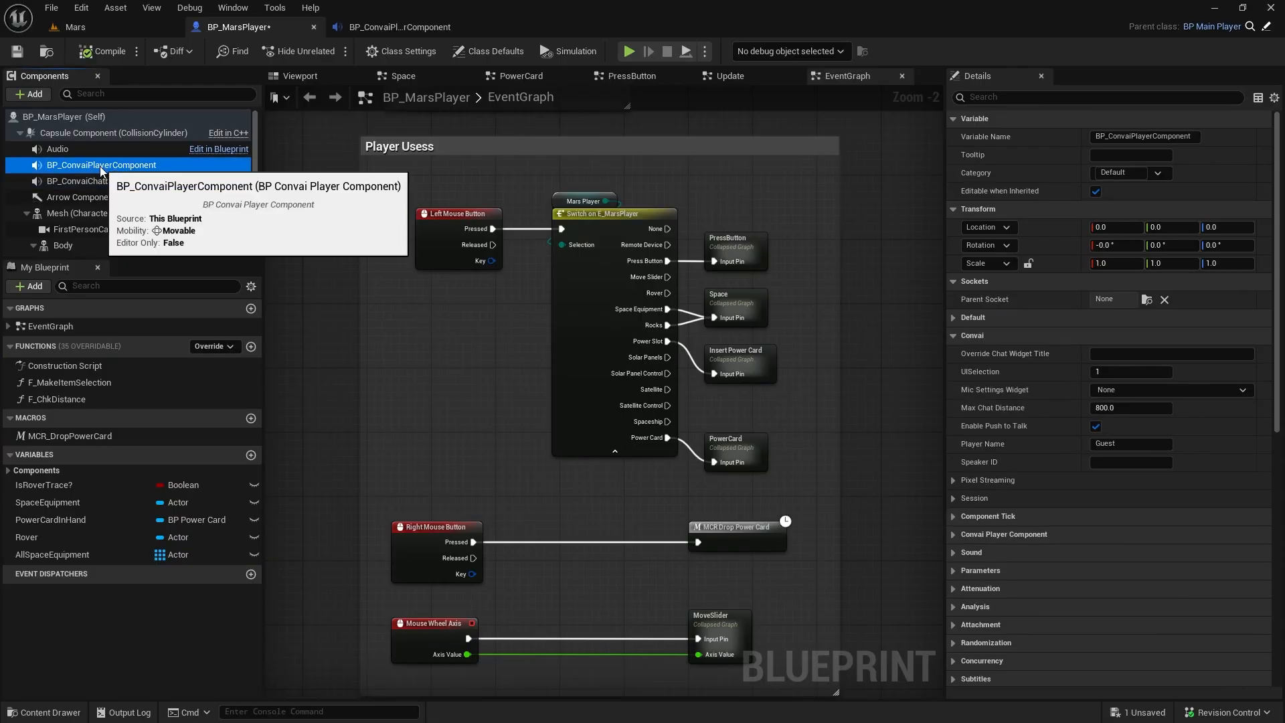
{"action": "mouse_move", "coordinate": [951, 422]}
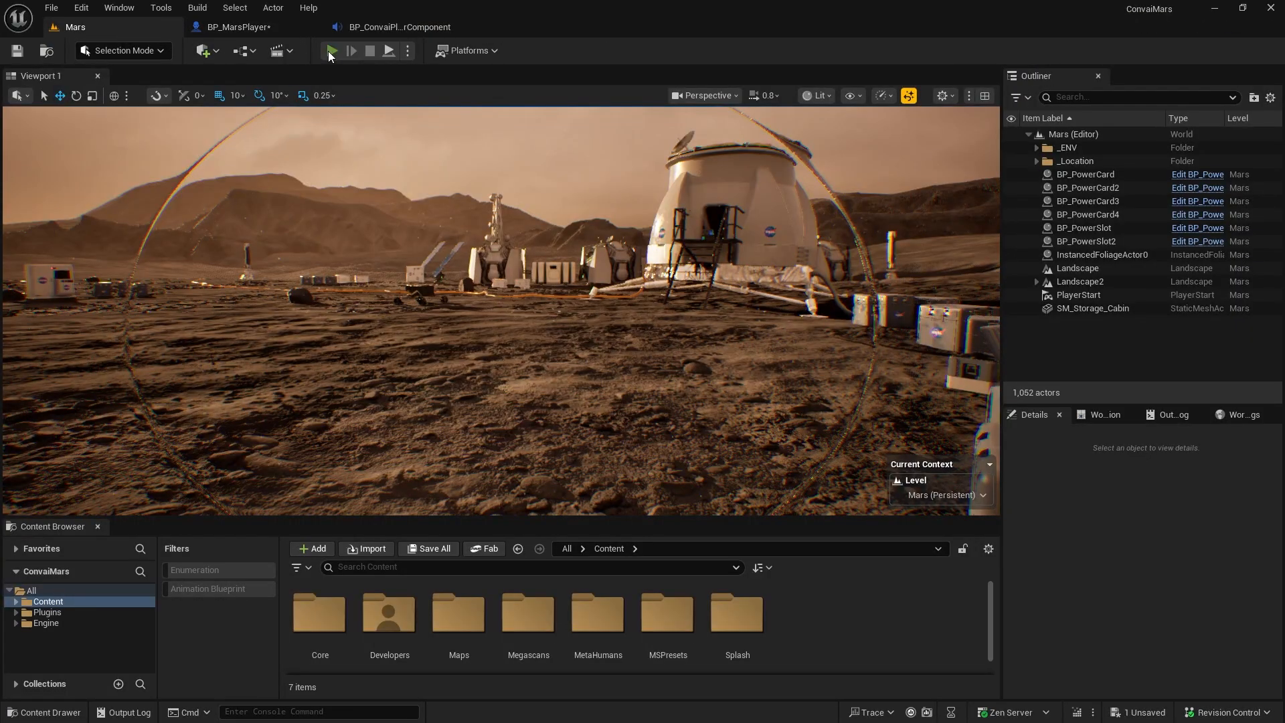
{"action": "left_click", "coordinate": [351, 50]}
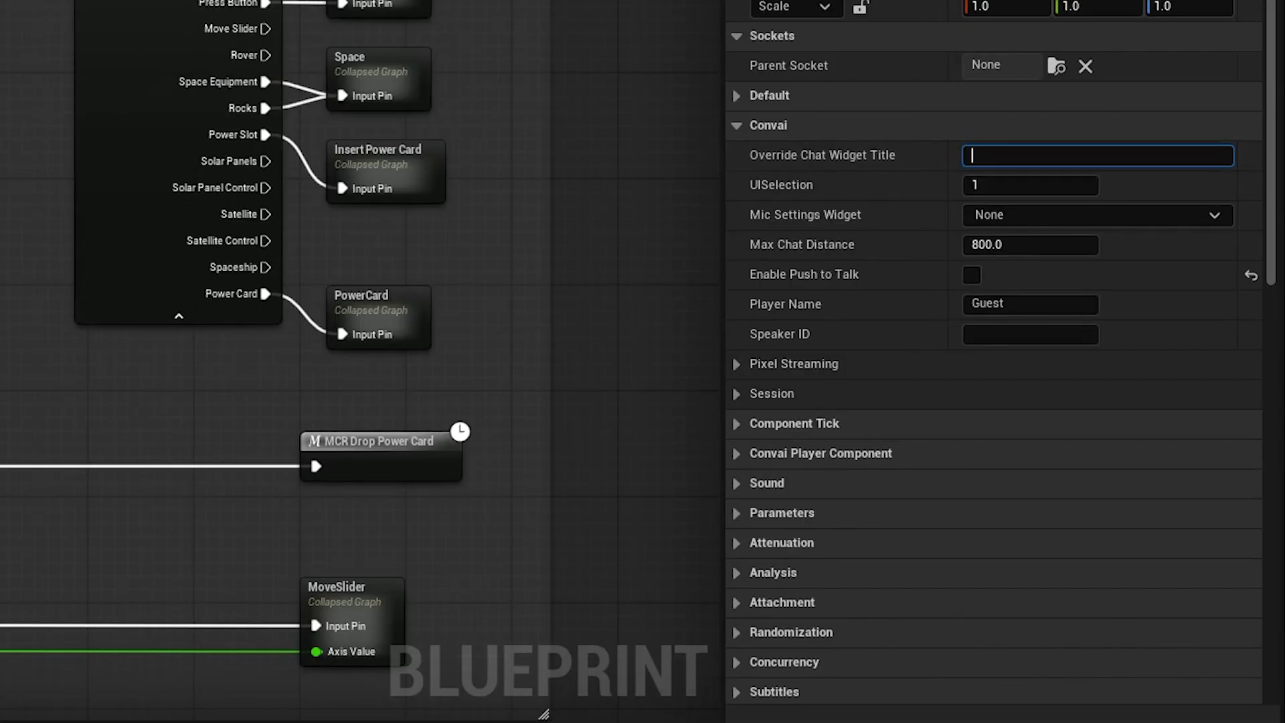
Play the Mars level to confirm the chat widget reads 'Speak anytime', then stop the session.
{"action": "left_click", "coordinate": [1031, 185]}
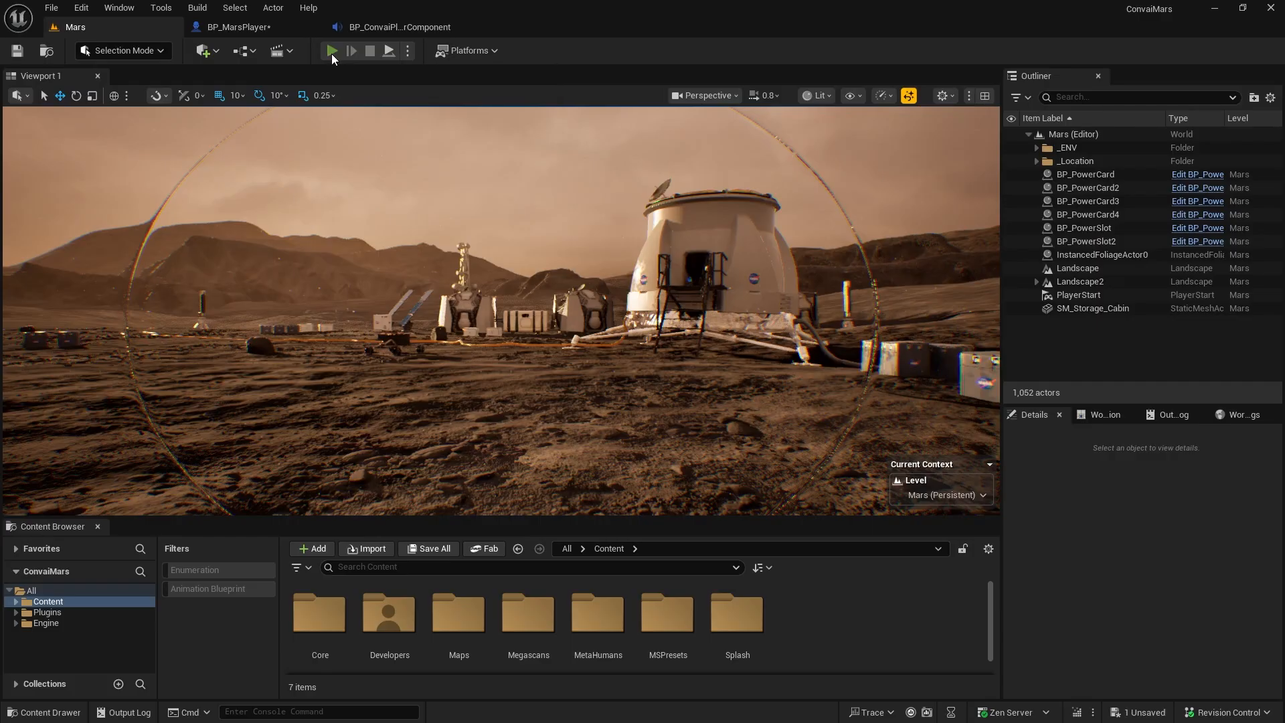
{"action": "left_click", "coordinate": [332, 51]}
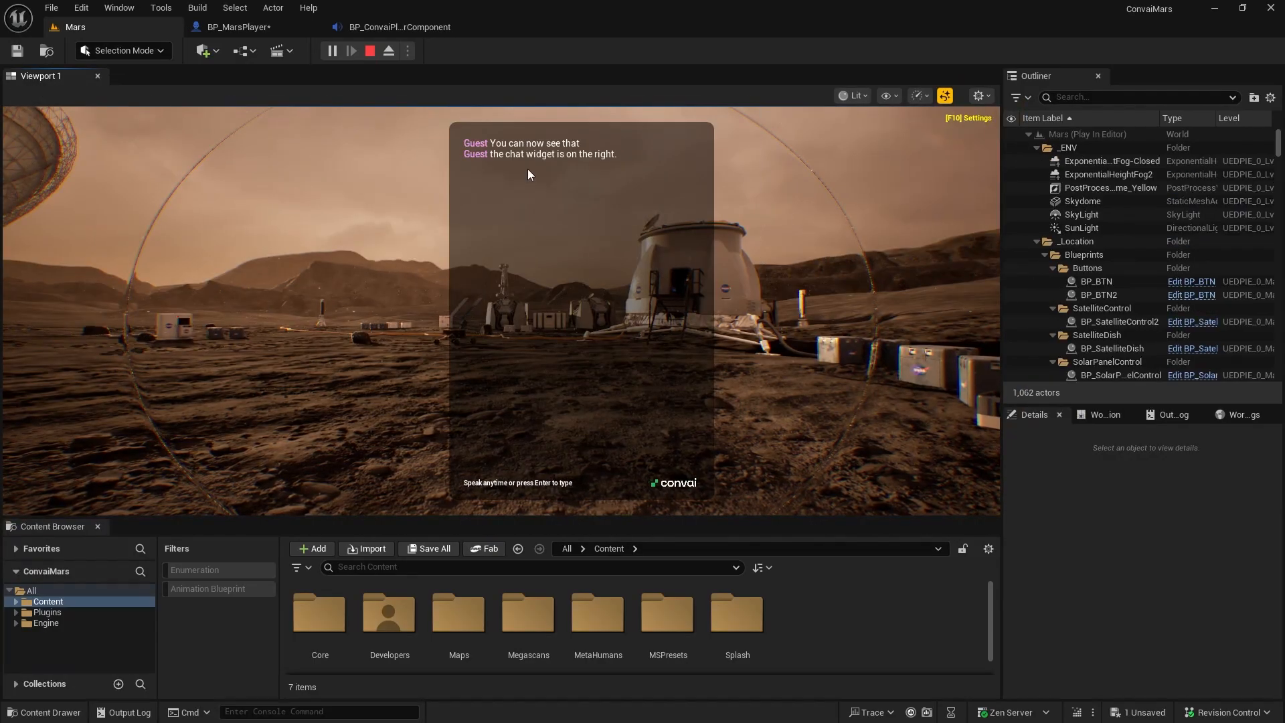
{"action": "left_click", "coordinate": [235, 27]}
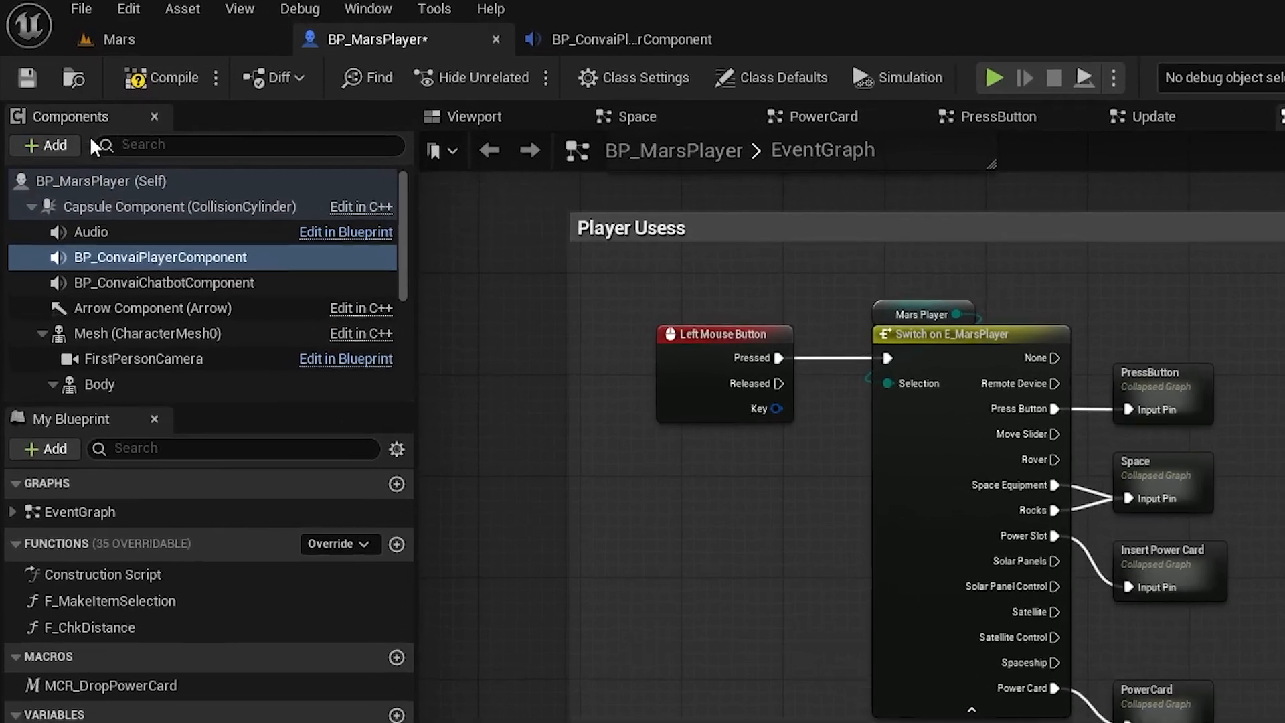
Add an Environment Webcame component to BP_MarsPlayer from the Components search ('enviro').
{"action": "type", "text": "envir"}
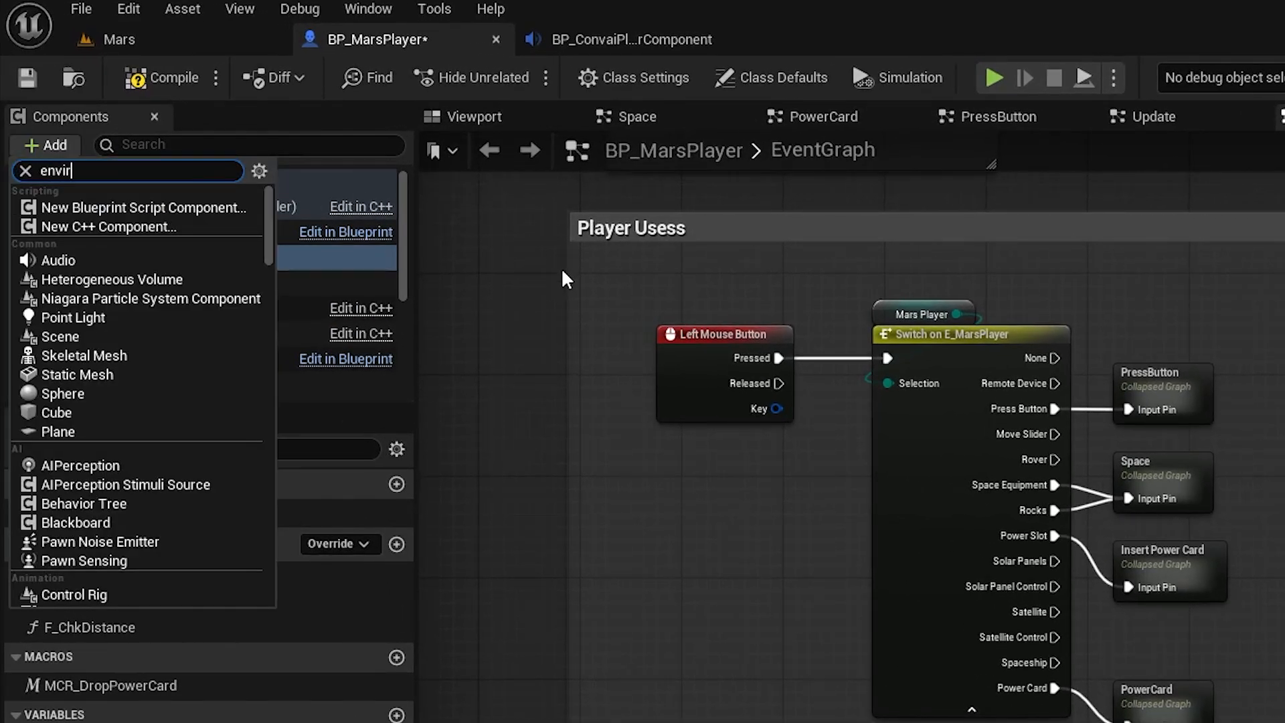
{"action": "type", "text": "o"}
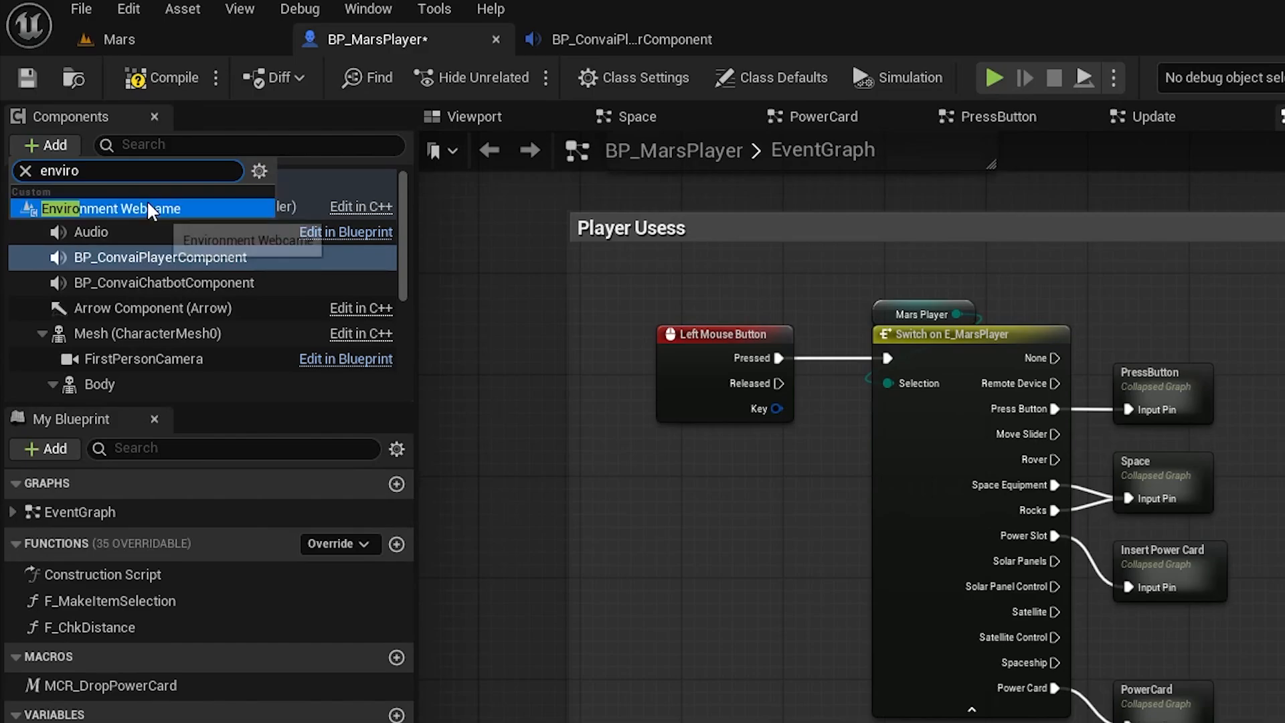
{"action": "left_click", "coordinate": [139, 209]}
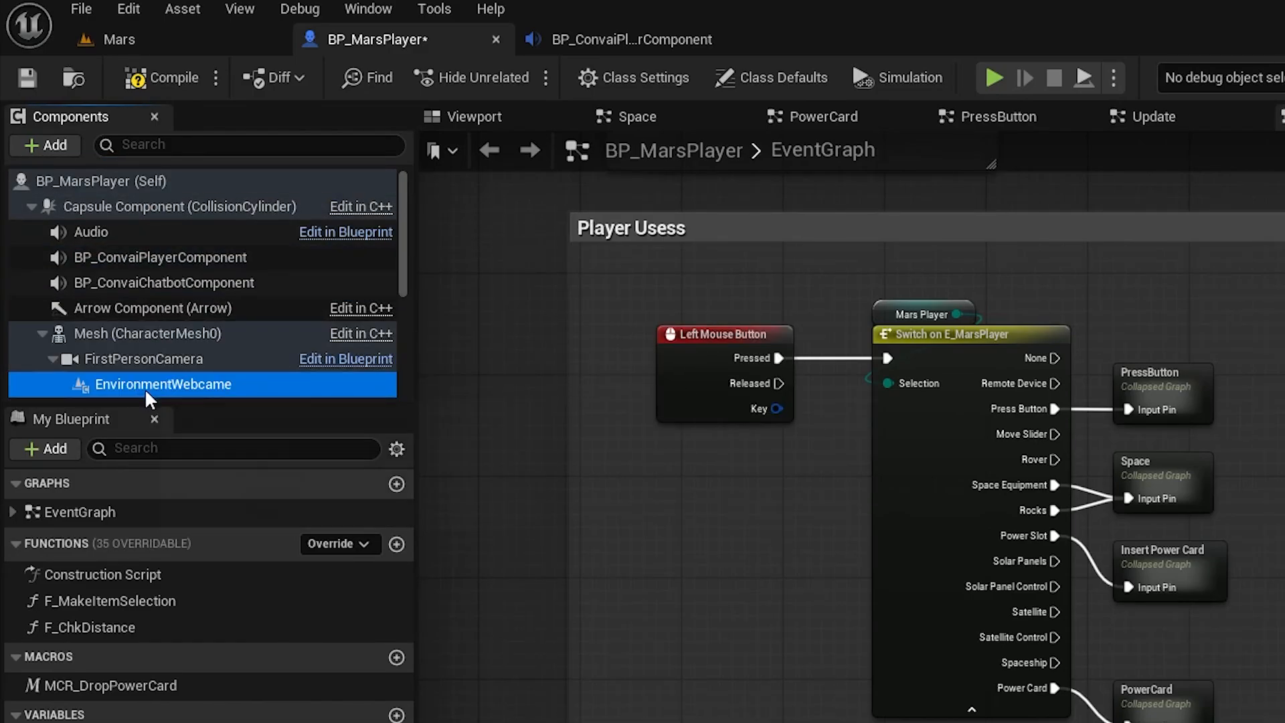
Select the new webcam and move it 10 units forward of the first-person camera.
{"action": "left_click", "coordinate": [473, 116]}
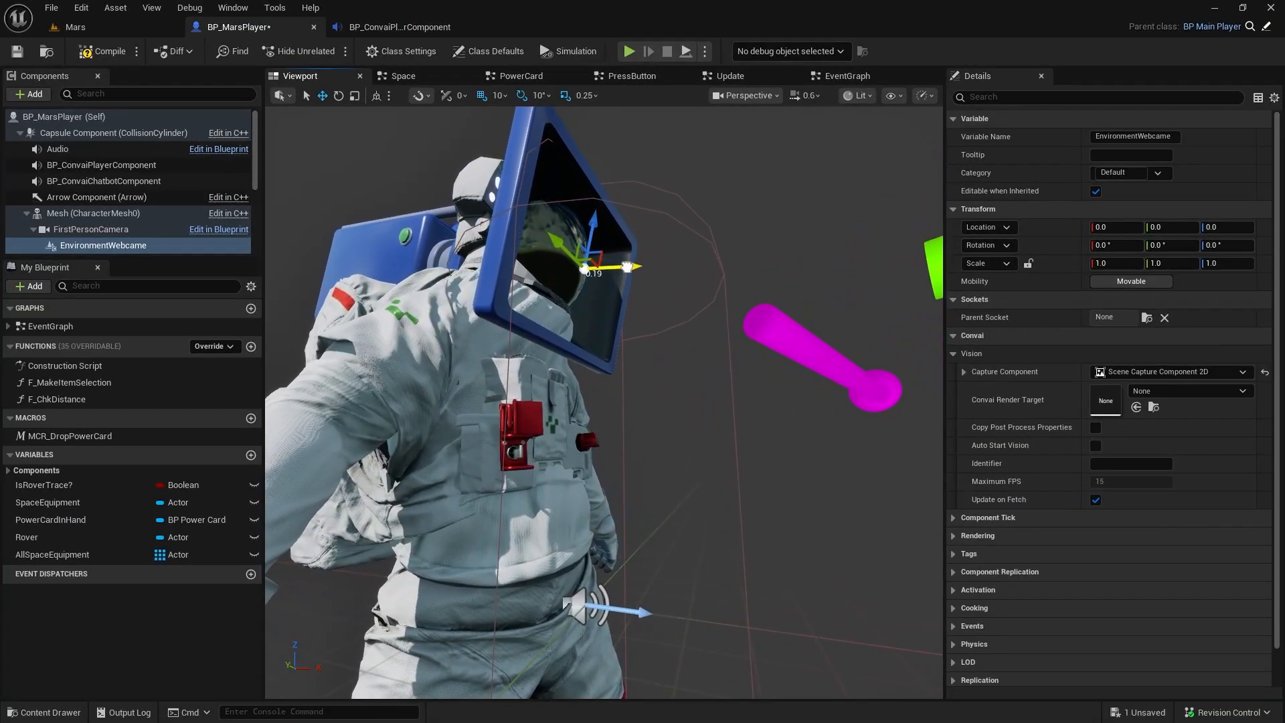
{"action": "left_click_drag", "start_coordinate": [626, 266], "coordinate": [665, 274]}
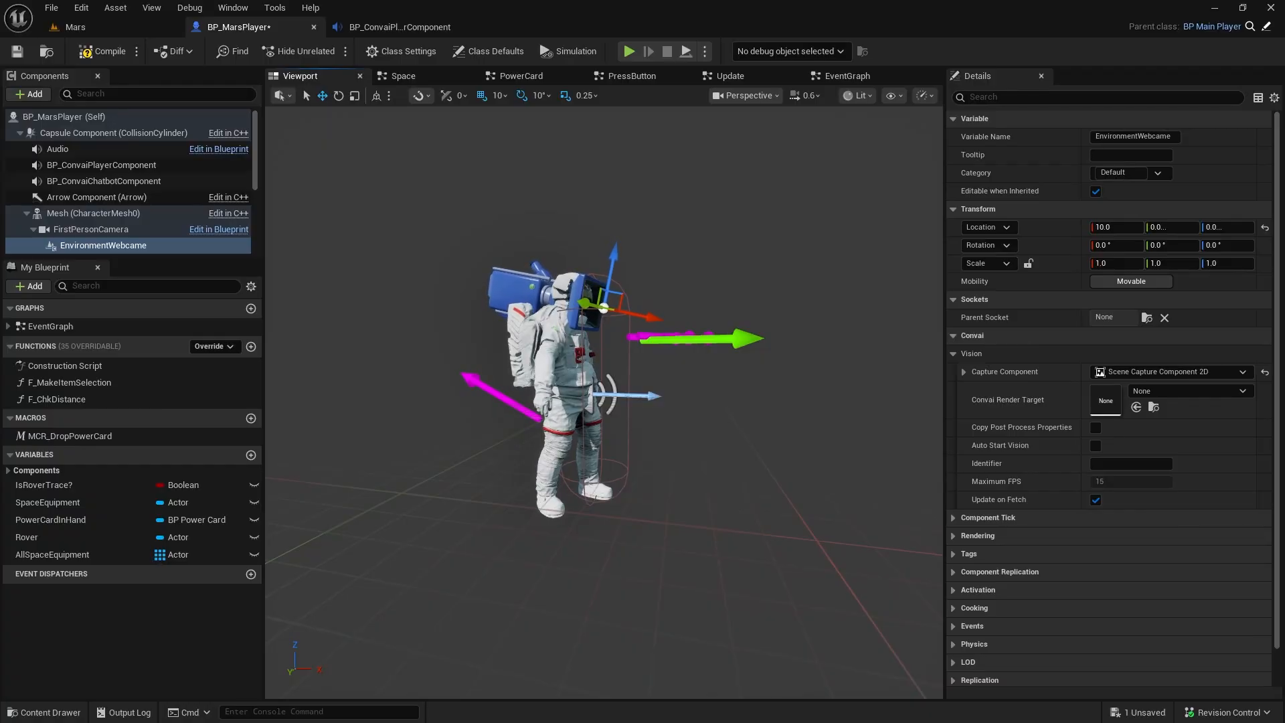
{"action": "left_click", "coordinate": [97, 415]}
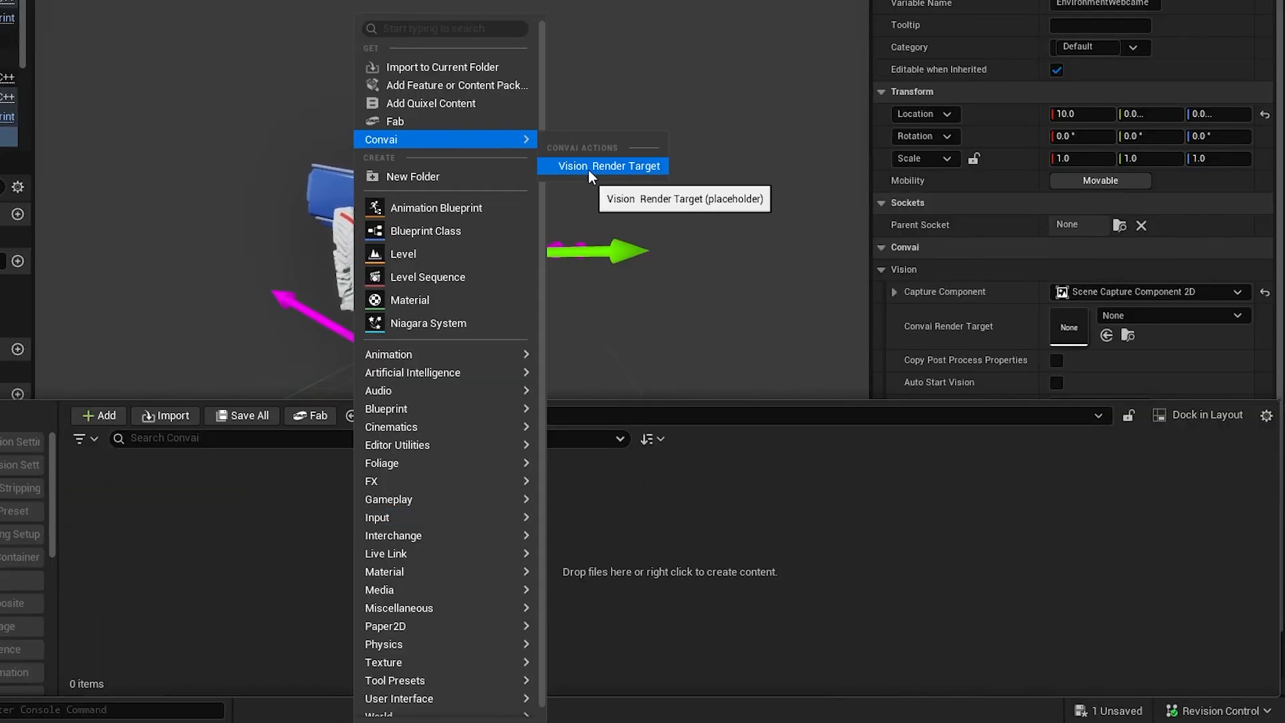
Create a Convai vision render target and assign RT_Vision to the webcam with Auto Start Vision enabled.
{"action": "left_click", "coordinate": [608, 166]}
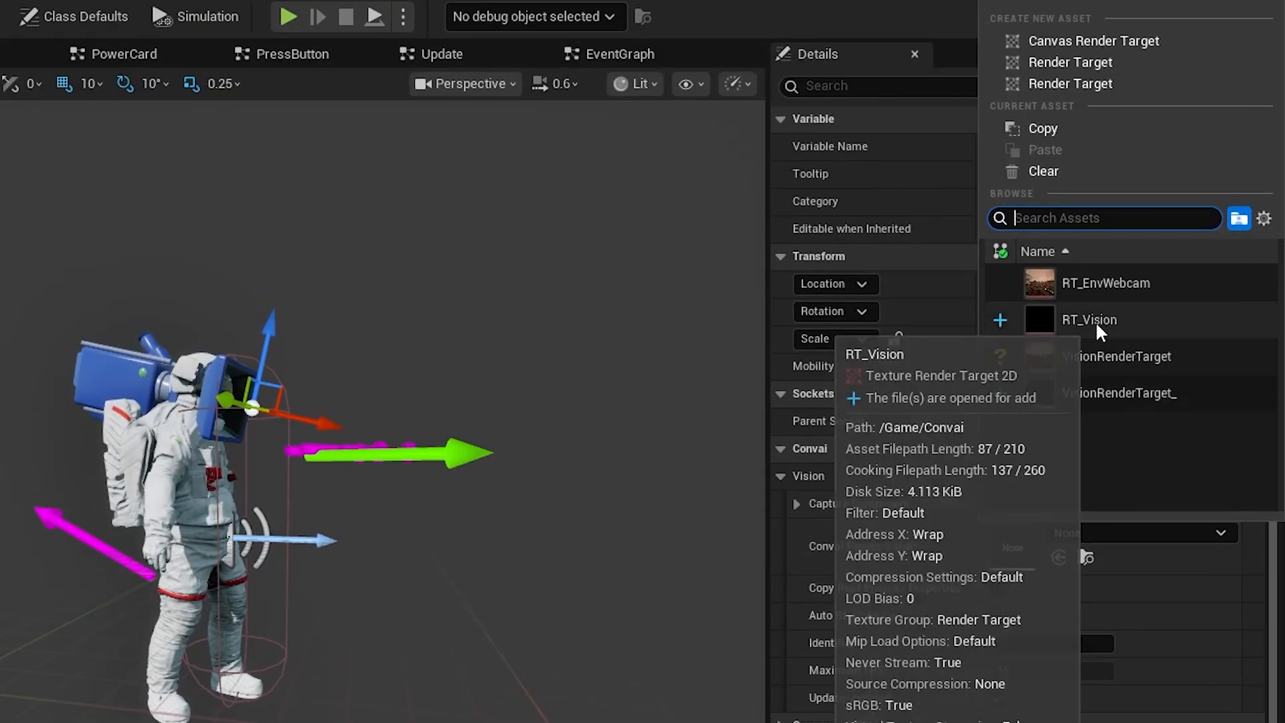
{"action": "left_click", "coordinate": [1090, 320]}
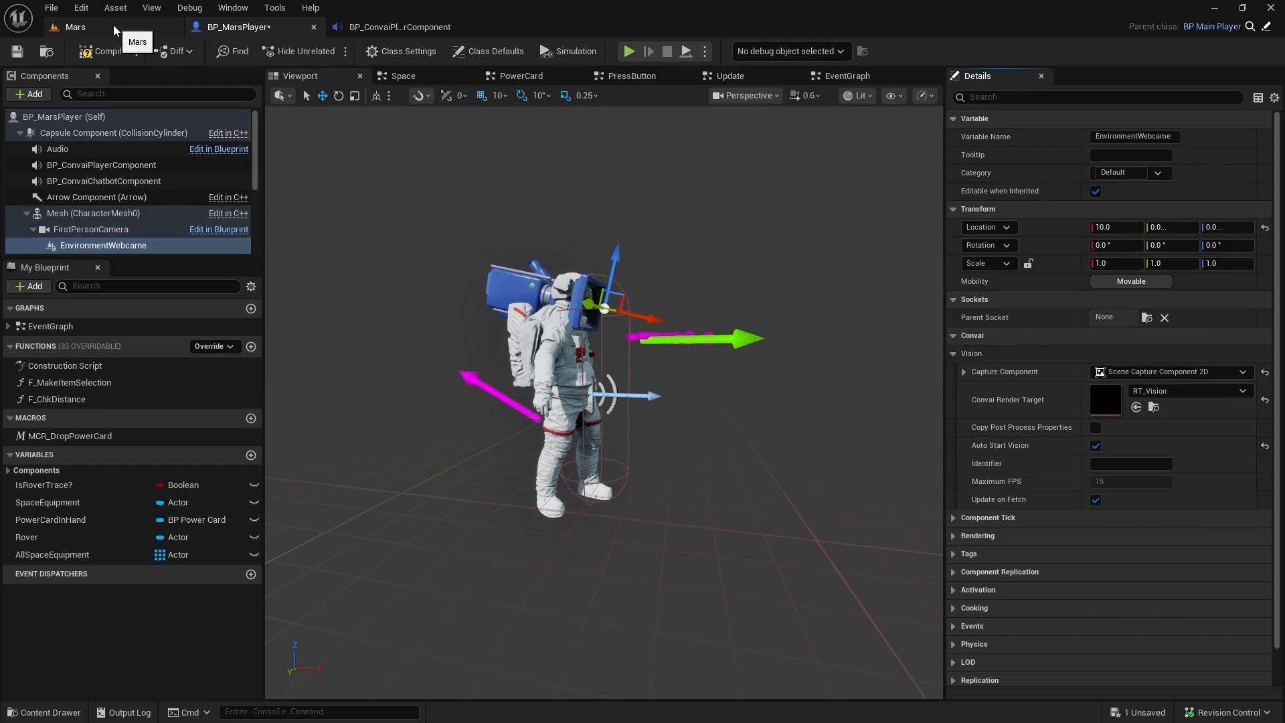
Return to the Mars level editor tab.
{"action": "left_click", "coordinate": [628, 51]}
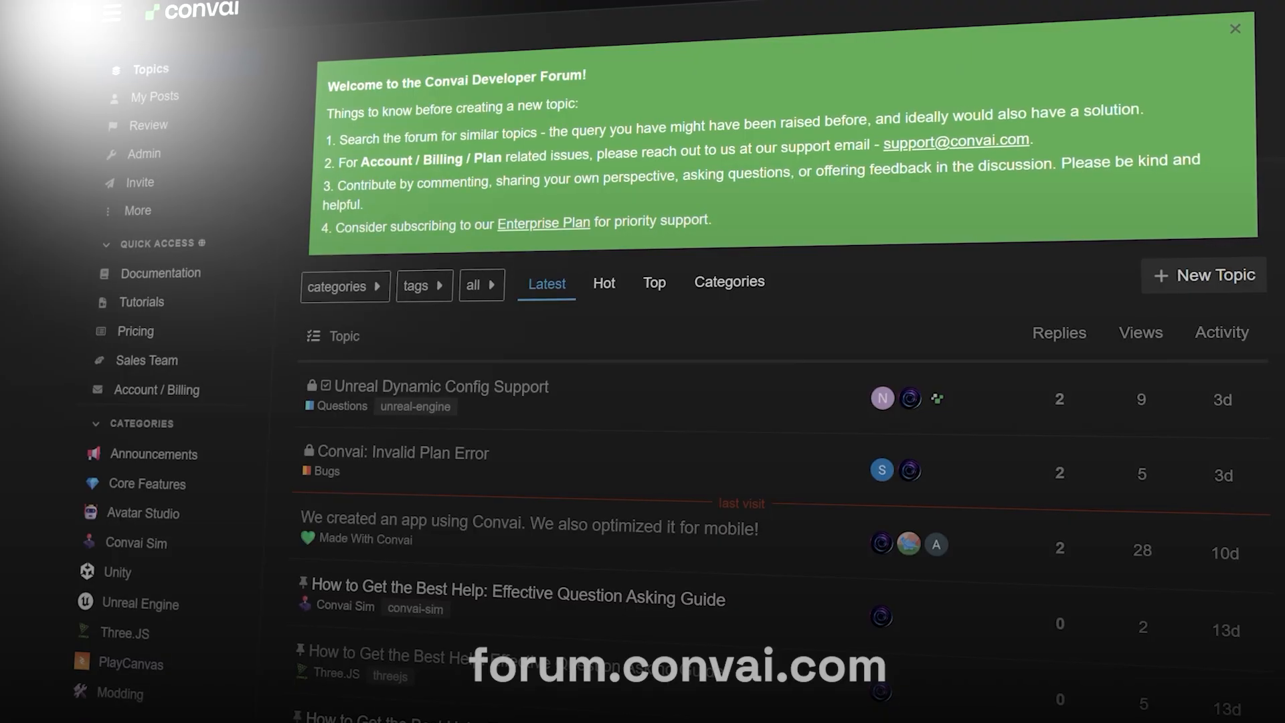
{"action": "scroll", "scroll_direction": "down", "scroll_amount": 3}
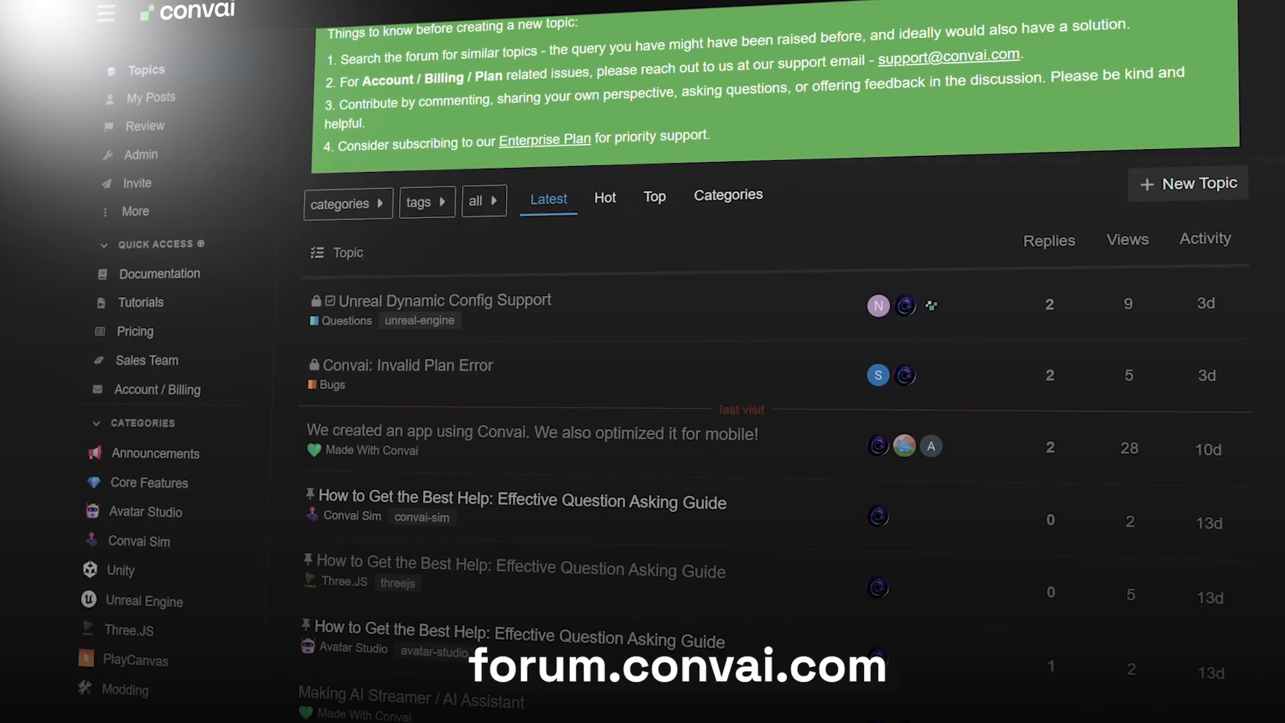
{"action": "scroll", "scroll_direction": "down", "scroll_amount": 3}
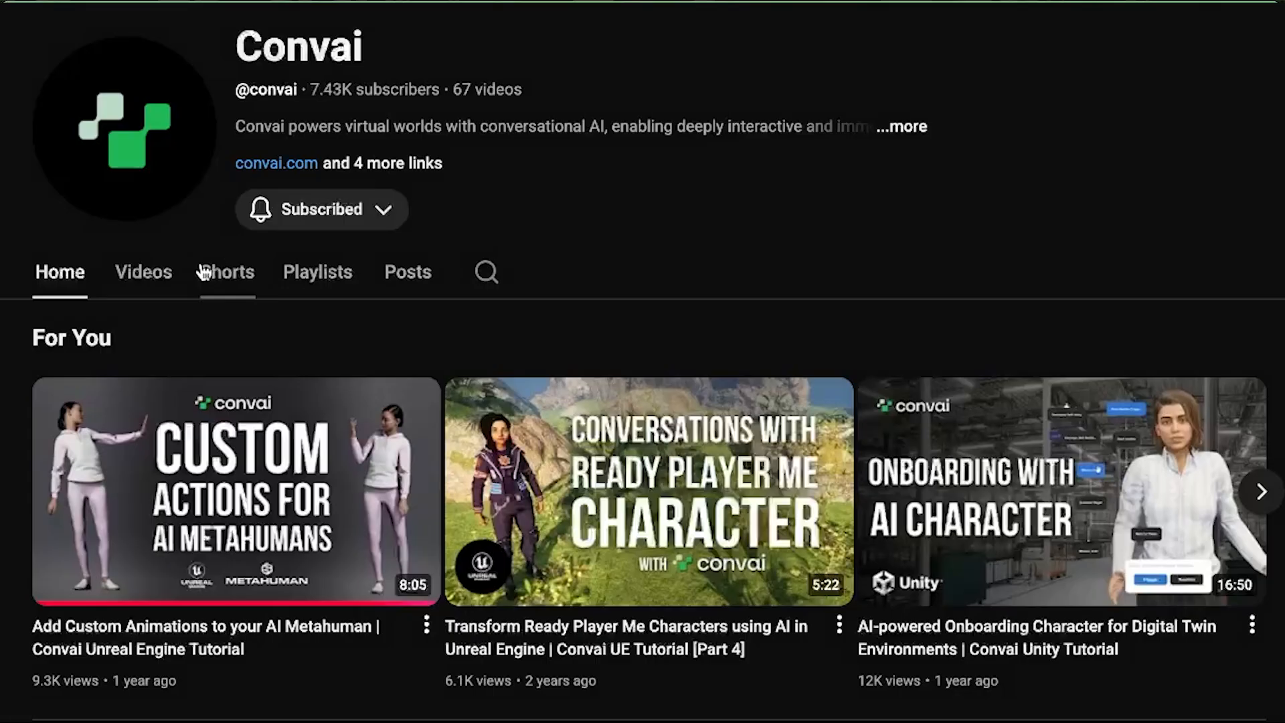
Set the Convai channel's notification bell to All uploads.
{"action": "scroll", "scroll_direction": "down", "scroll_amount": 3}
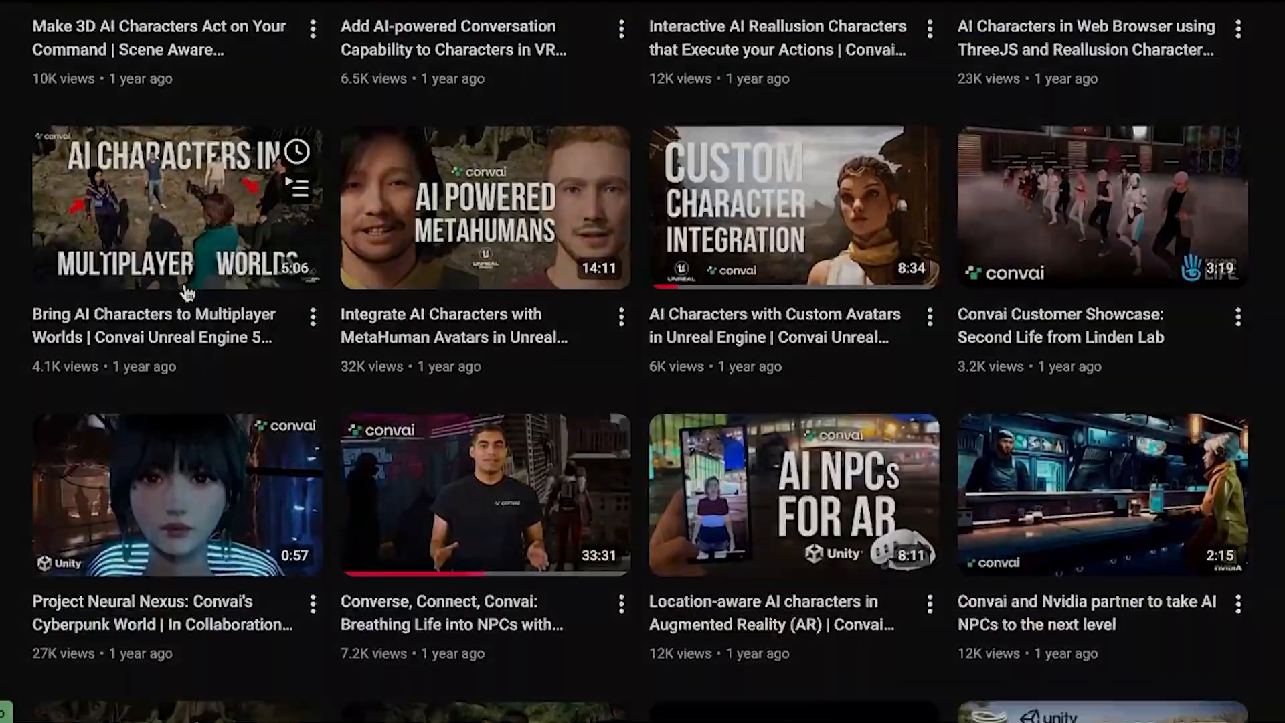
{"action": "left_click", "coordinate": [589, 306]}
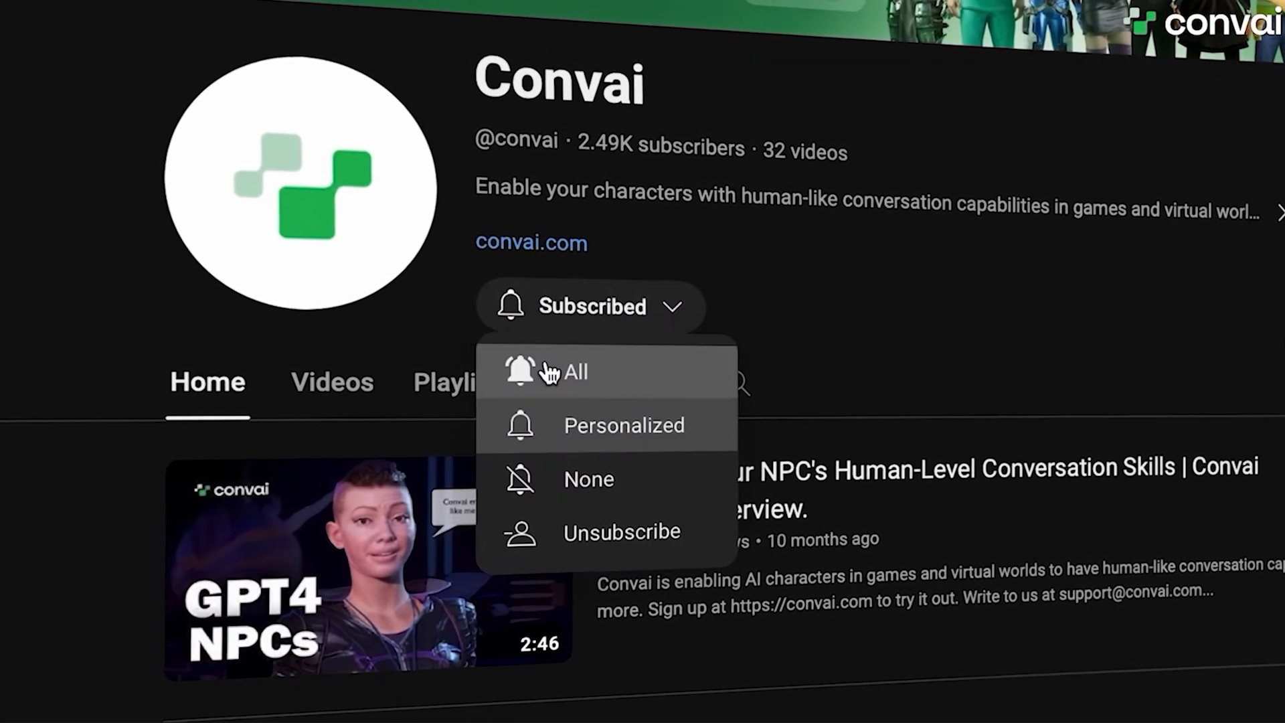